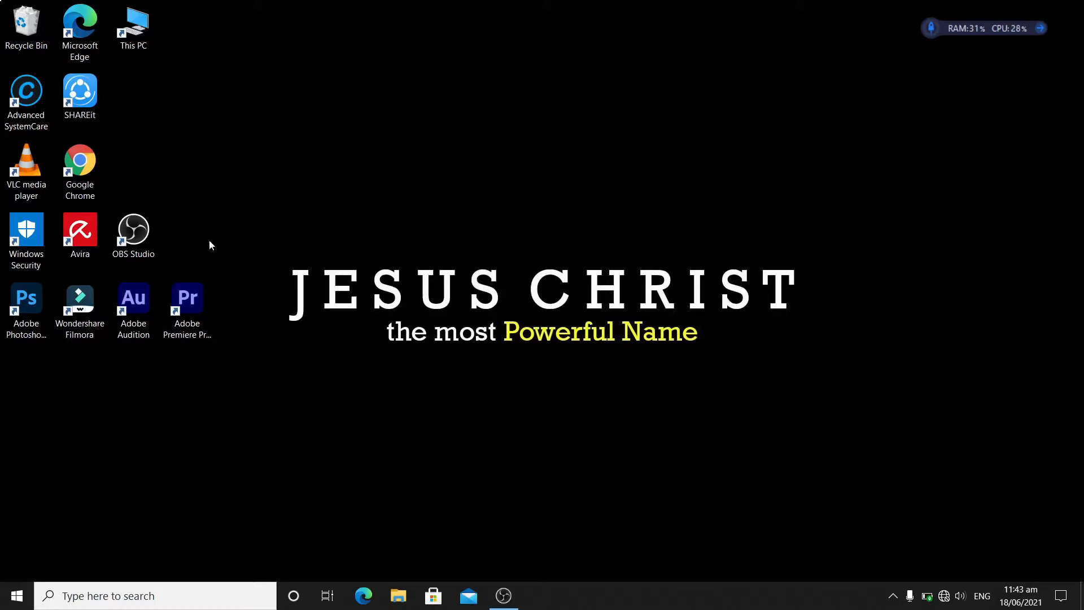
- Launch Adobe Audition from the desktop and load the recording part 1.aac into the editor
click(133, 228)
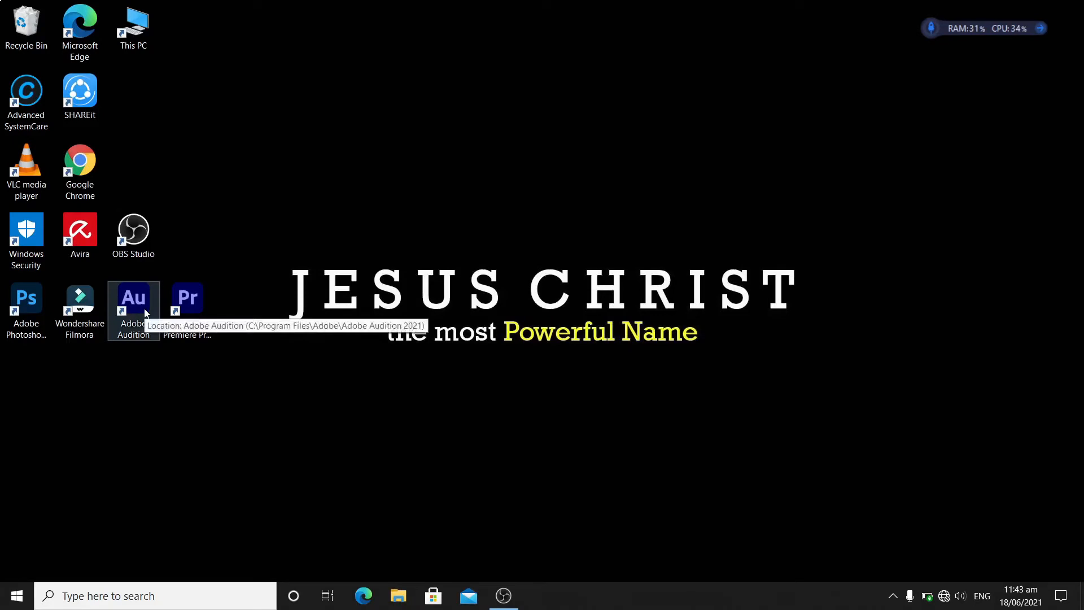
double_click(134, 297)
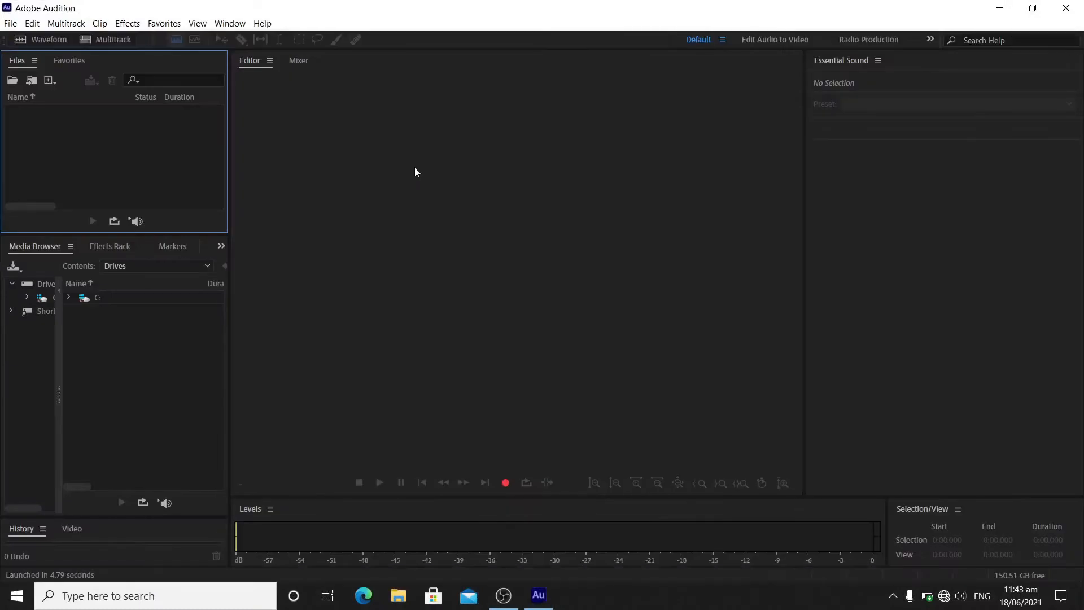
mouse_move(467, 161)
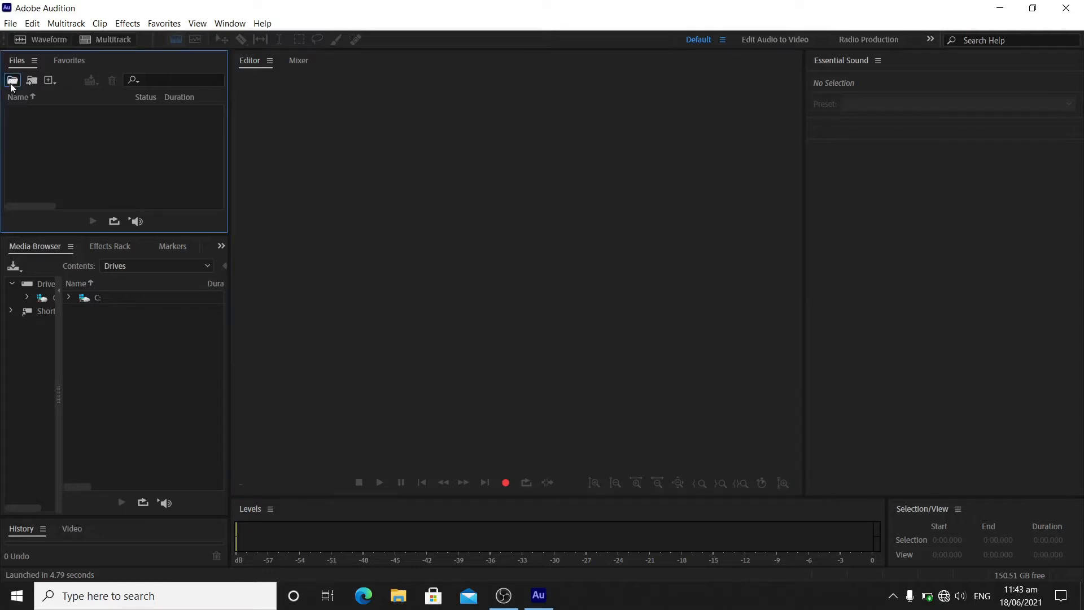
click(11, 80)
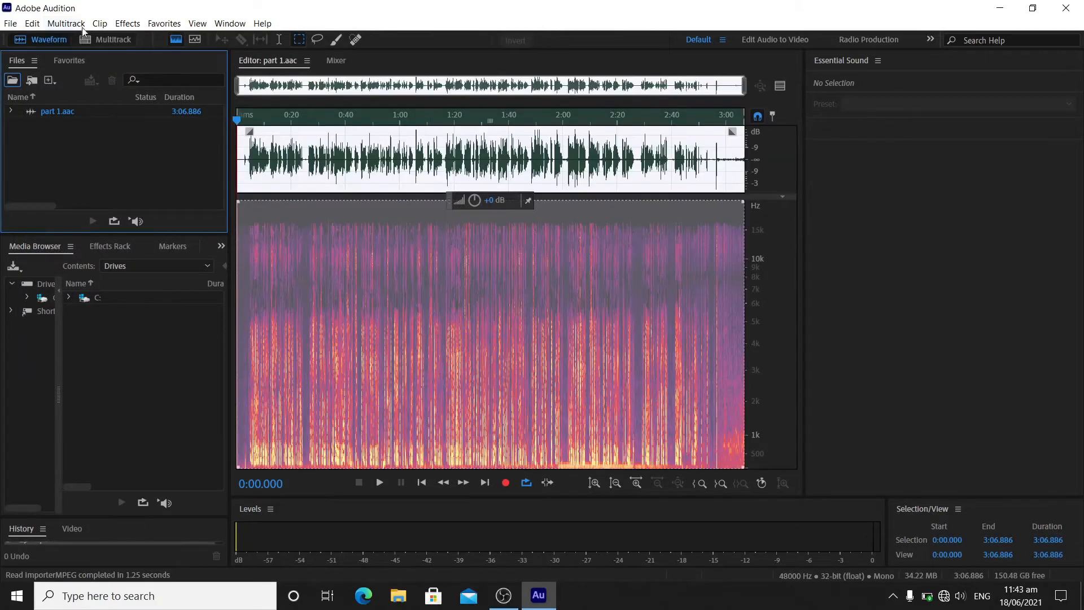
- Scan the VST folder from Effects > Audio Plug-In Manager so GForm appears in the list
click(127, 22)
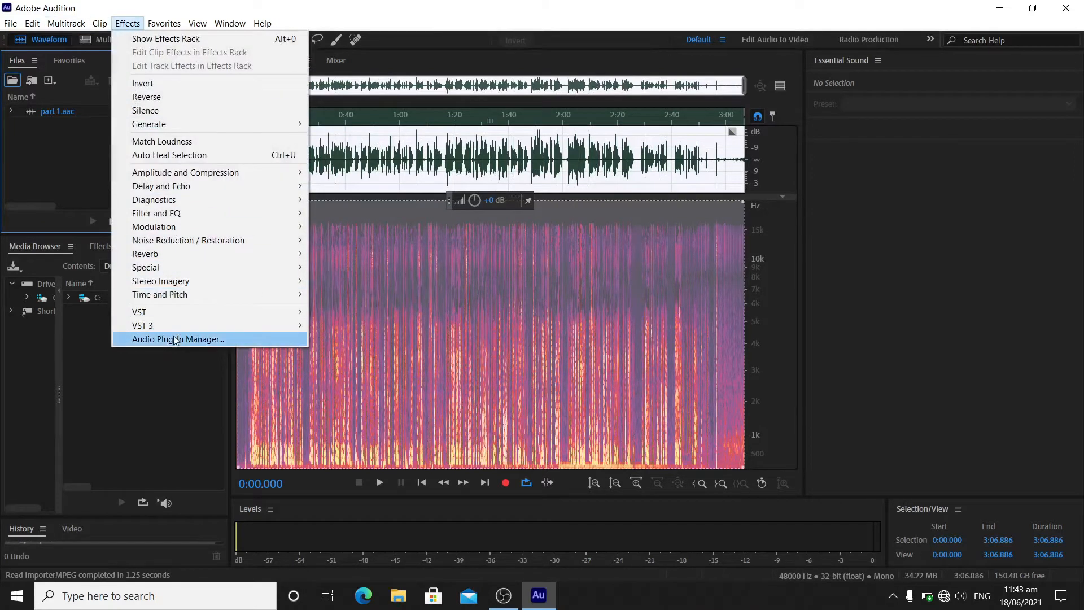
click(177, 338)
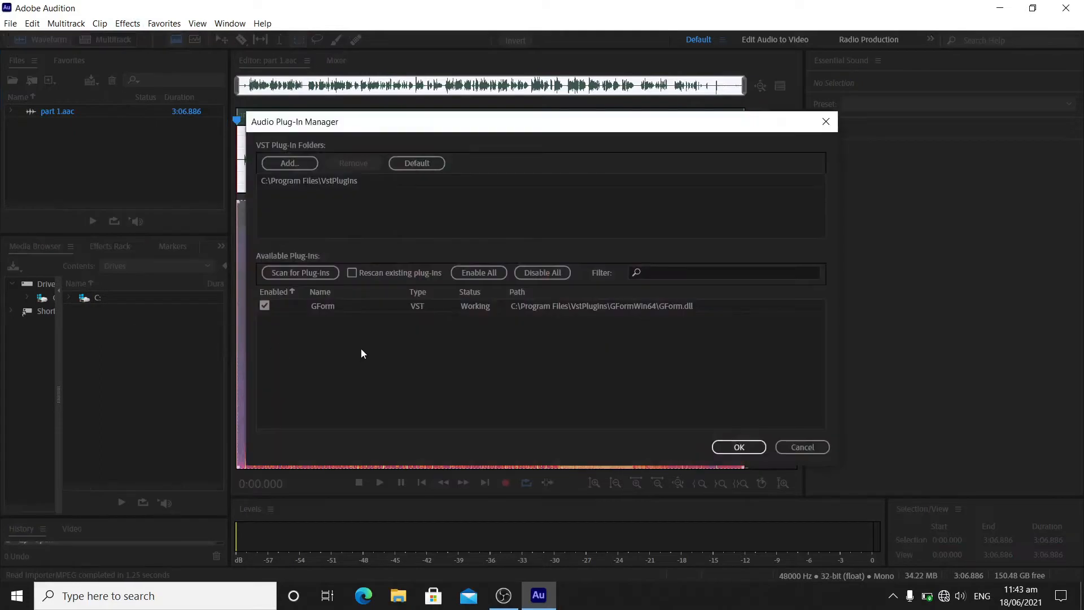
mouse_move(408, 337)
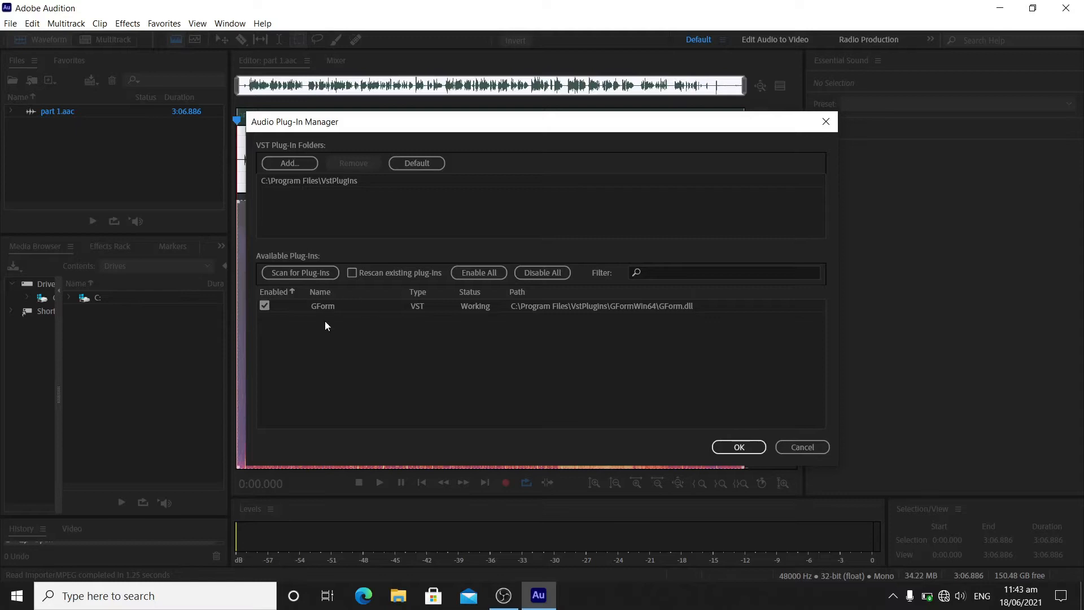
click(264, 305)
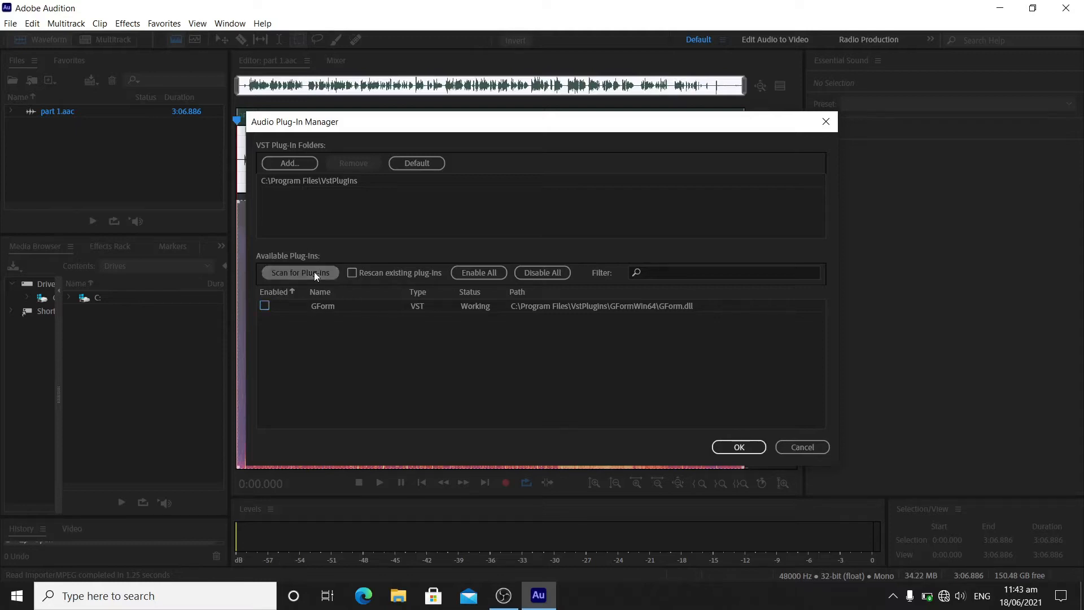
click(301, 272)
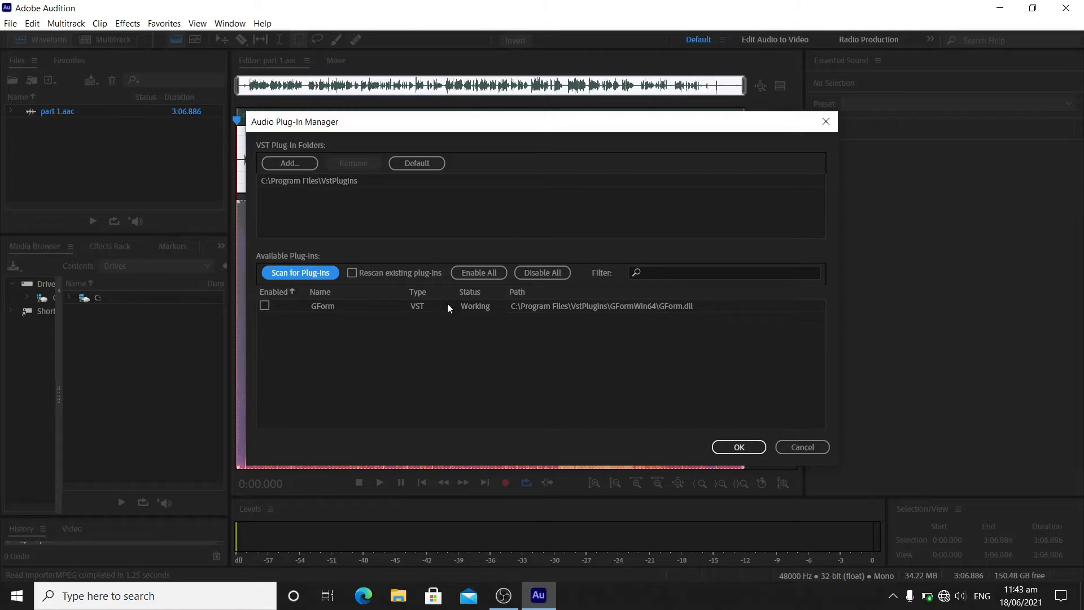
mouse_move(473, 310)
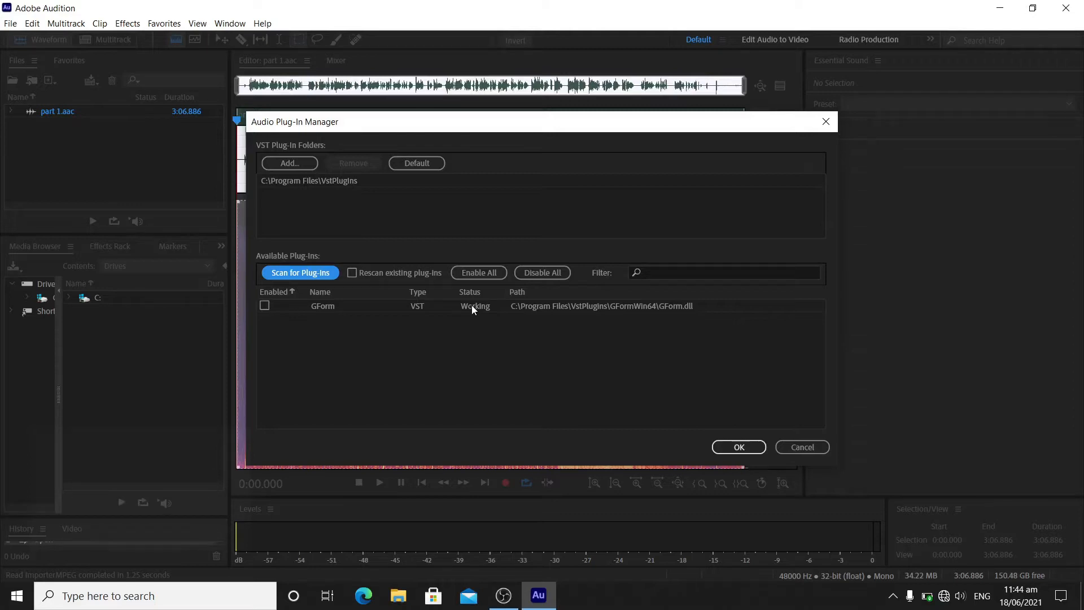
mouse_move(406, 358)
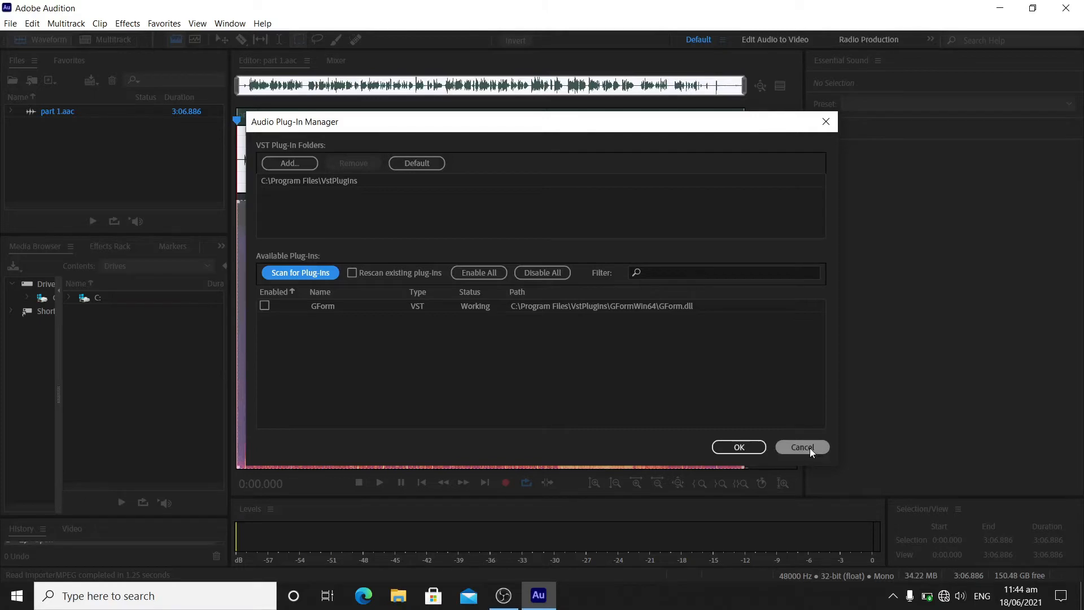
- Reopen the Audio Plug-In Manager, tick GForm's Enabled checkbox and confirm with OK
click(802, 447)
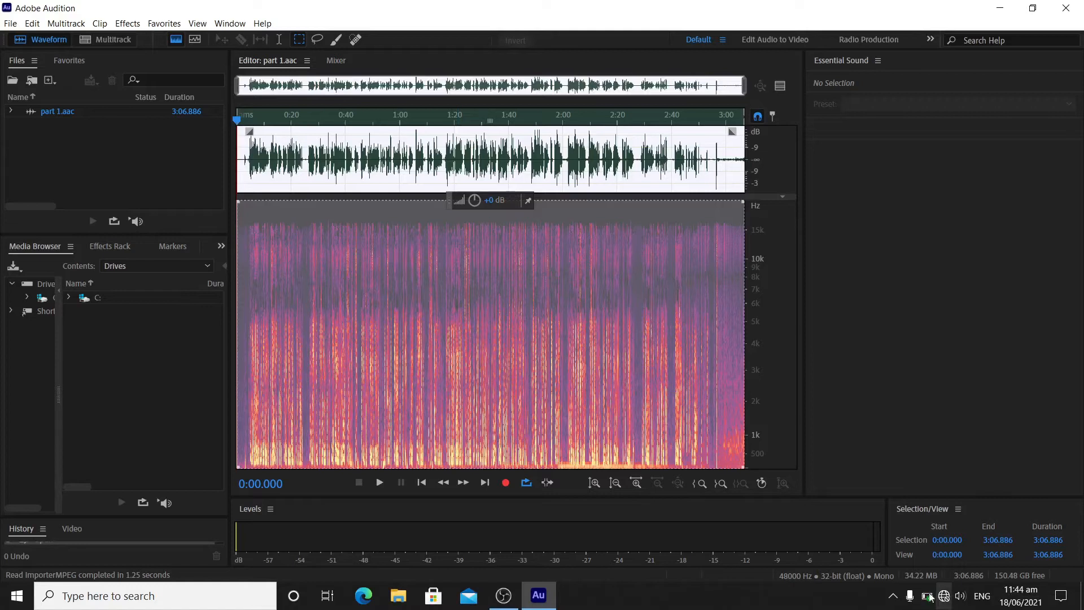
click(126, 22)
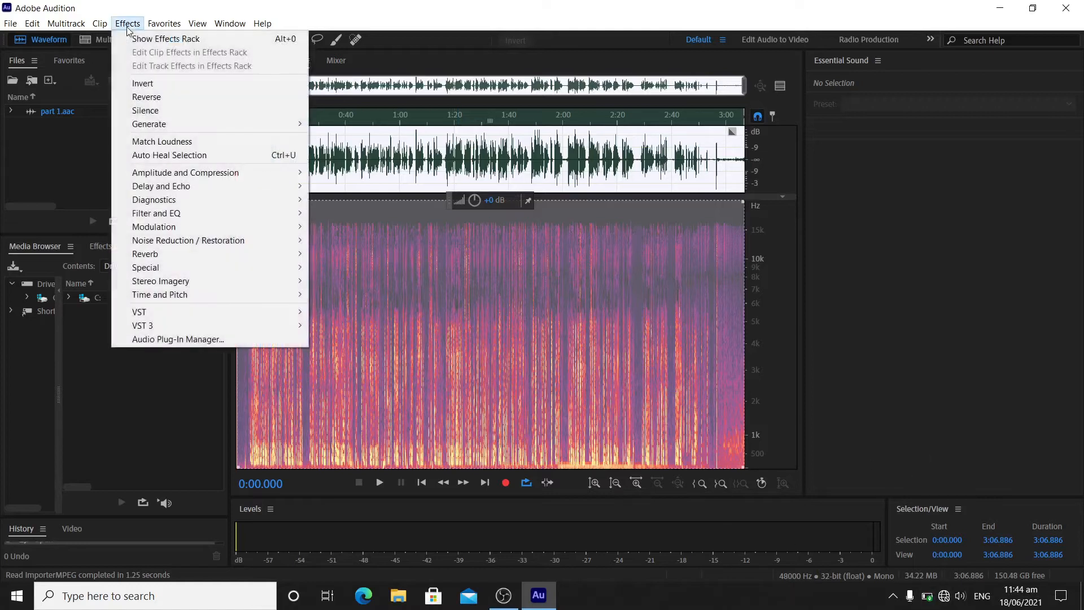
mouse_move(178, 340)
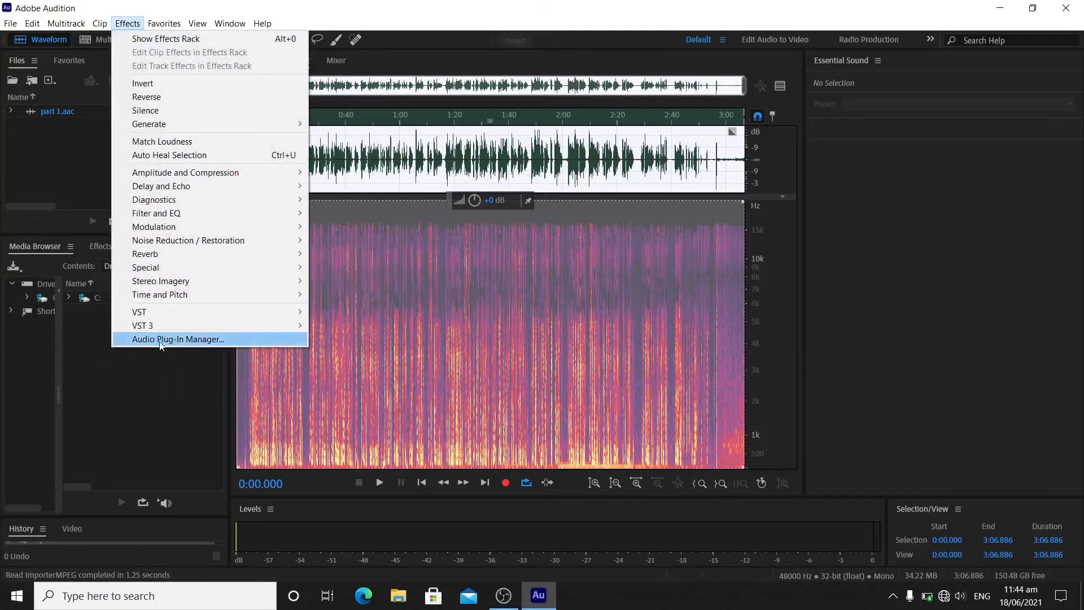
click(178, 340)
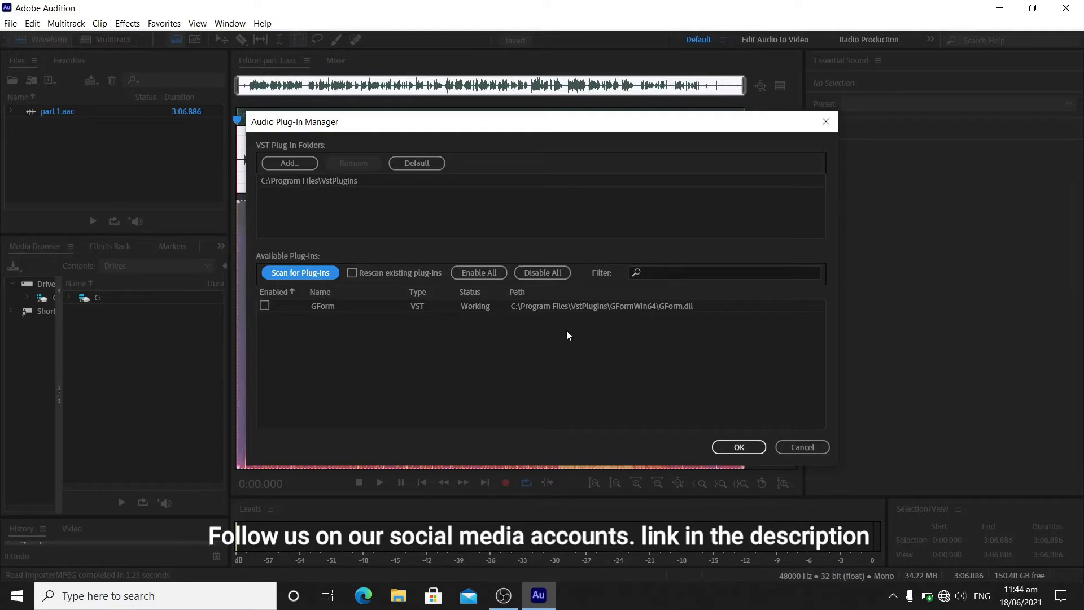
click(265, 306)
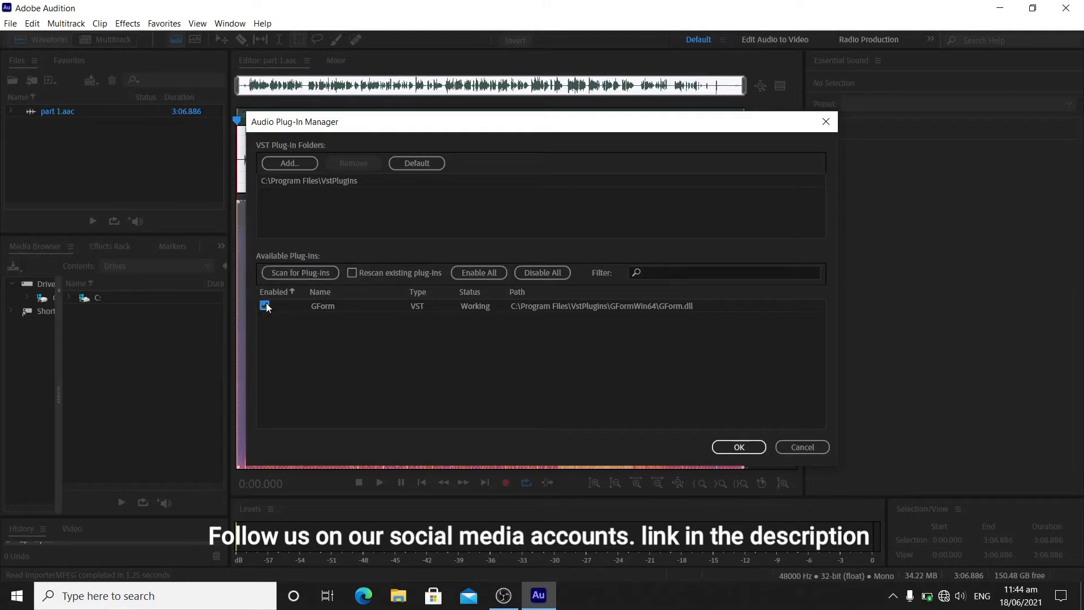
click(737, 447)
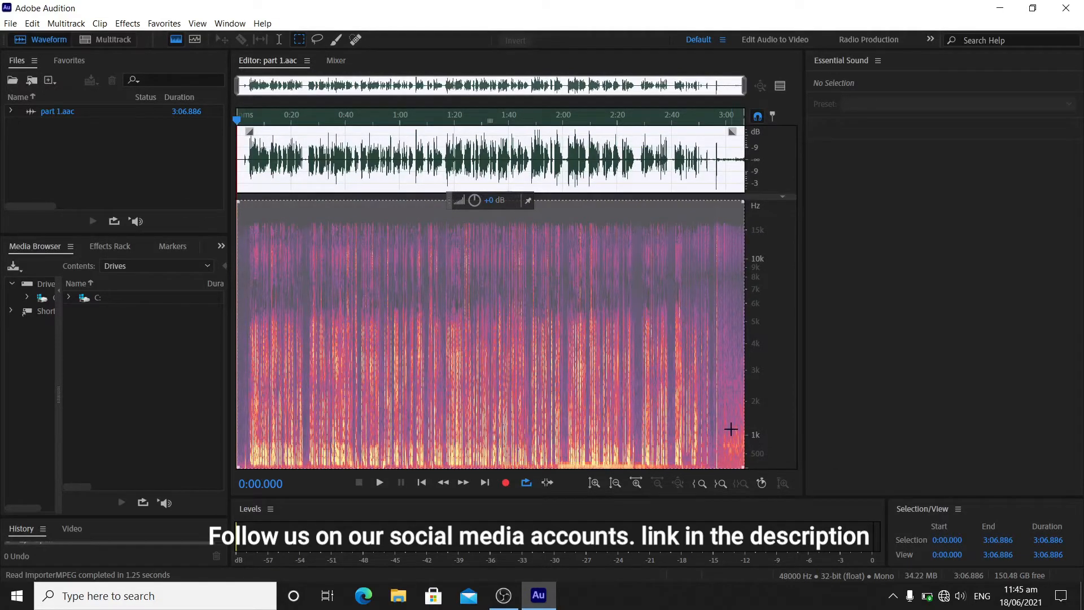
mouse_move(306, 166)
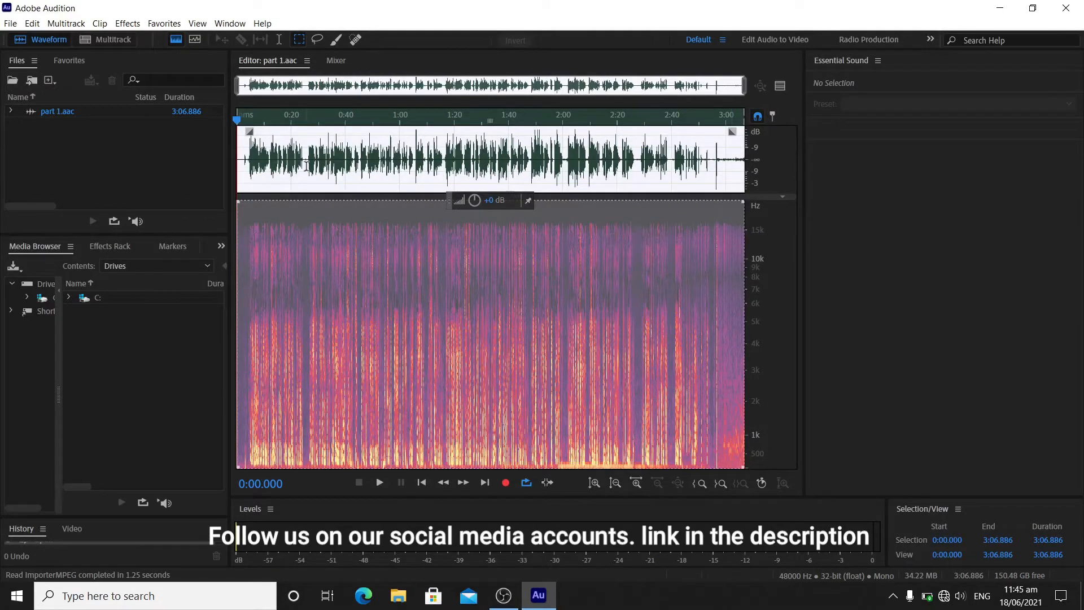
- Bring up the GForm effect window via Effects > VST > Effect > GVST
click(126, 22)
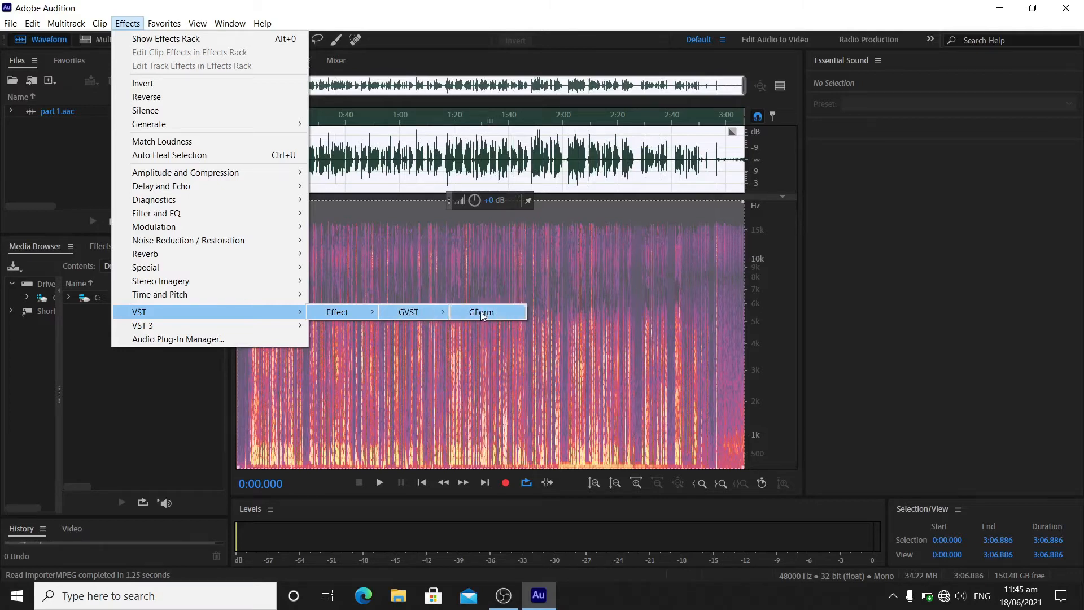
click(480, 312)
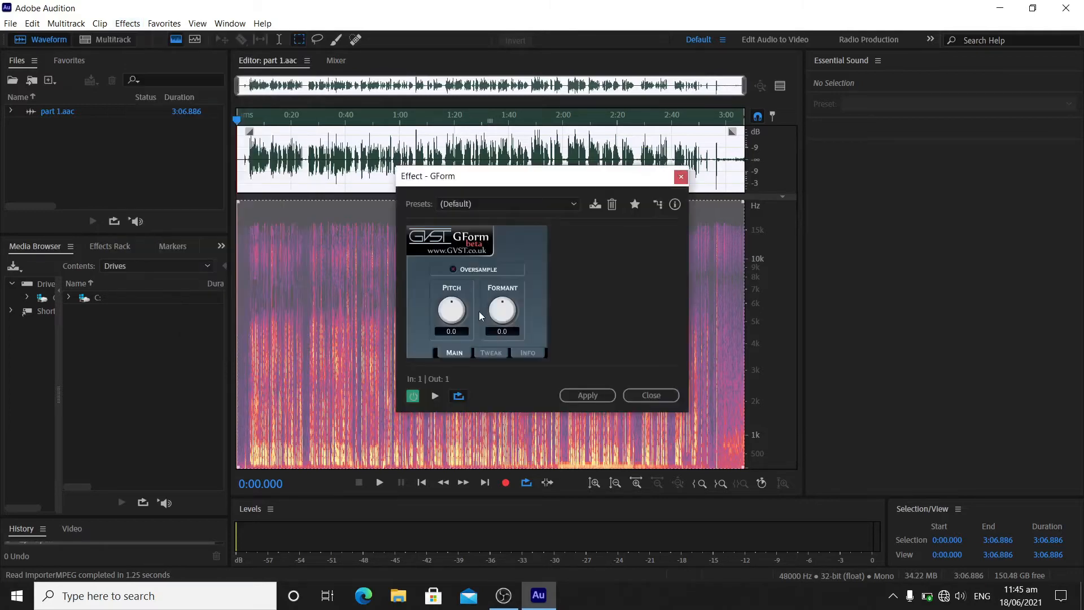
- Preview the voice while turning Pitch to -7.0 and Formant to 3.0, then close without applying
drag(451, 307, 451, 326)
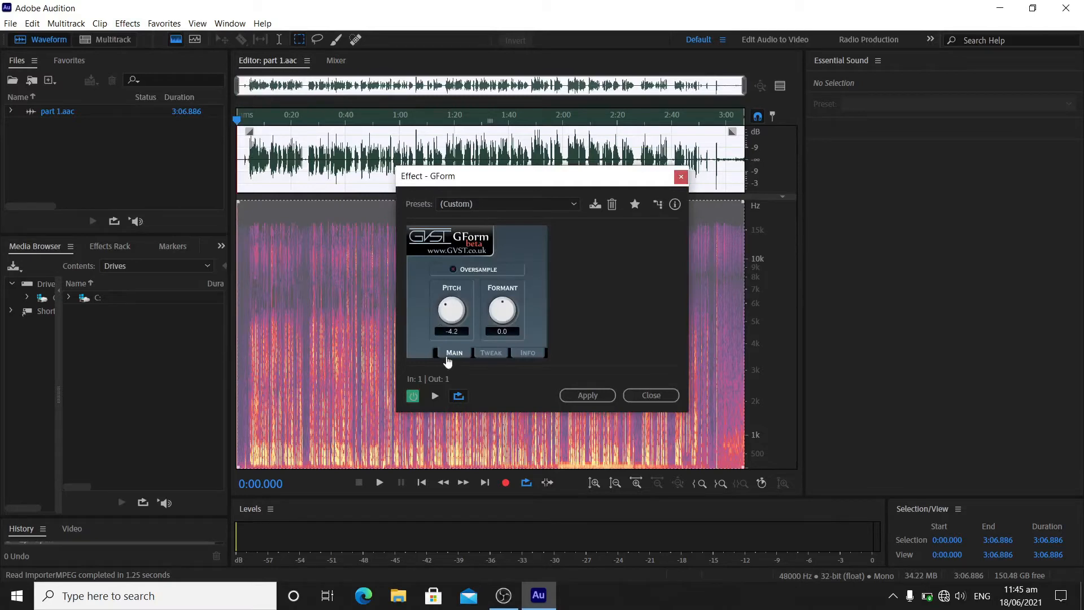
click(435, 395)
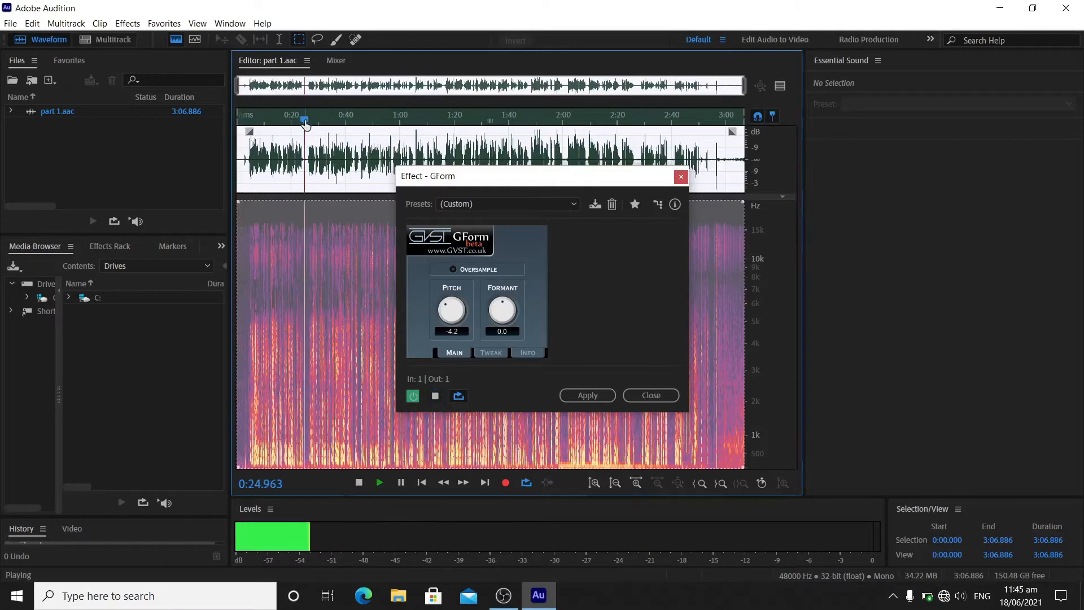
mouse_move(458, 396)
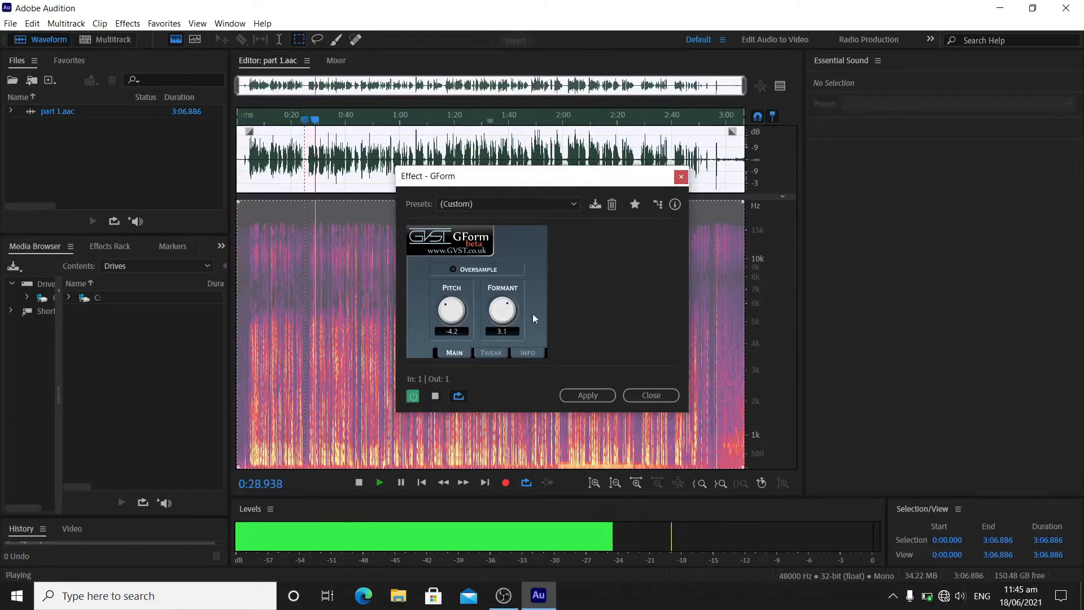
drag(502, 307, 501, 290)
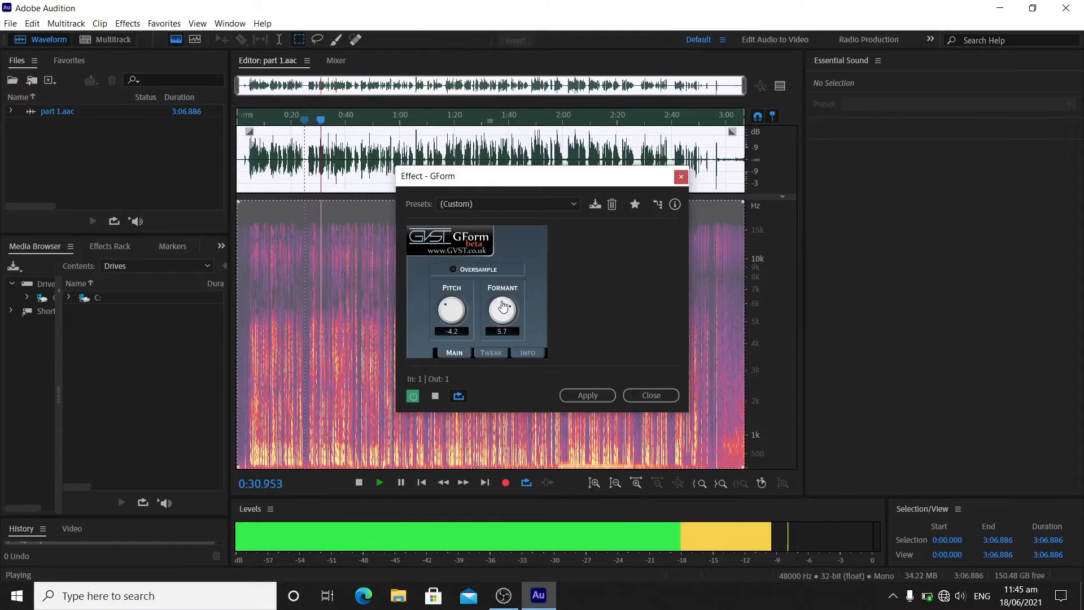
drag(502, 307, 501, 325)
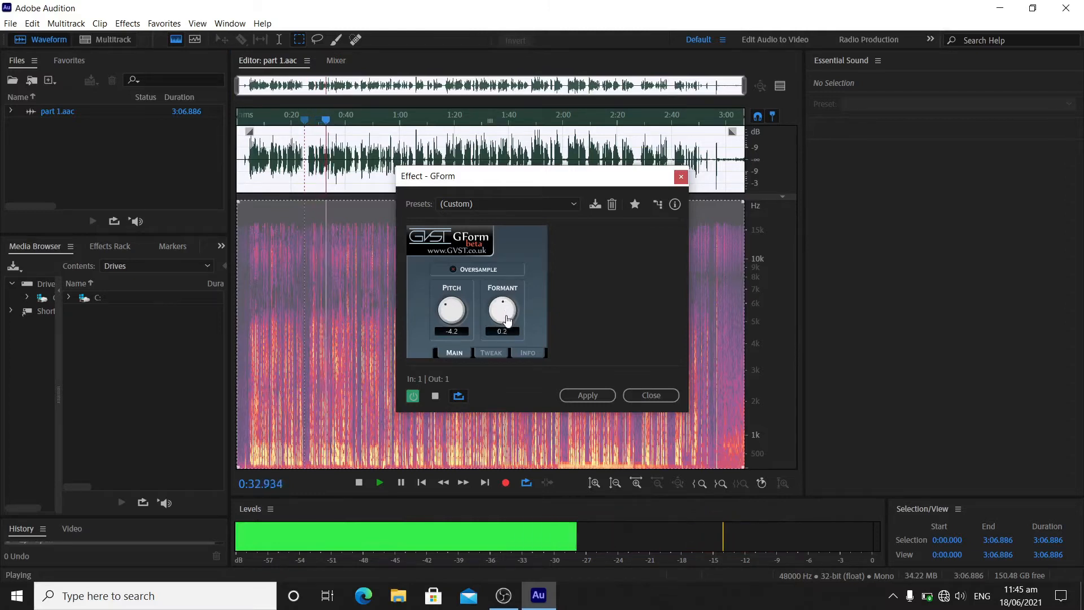
drag(502, 307, 508, 300)
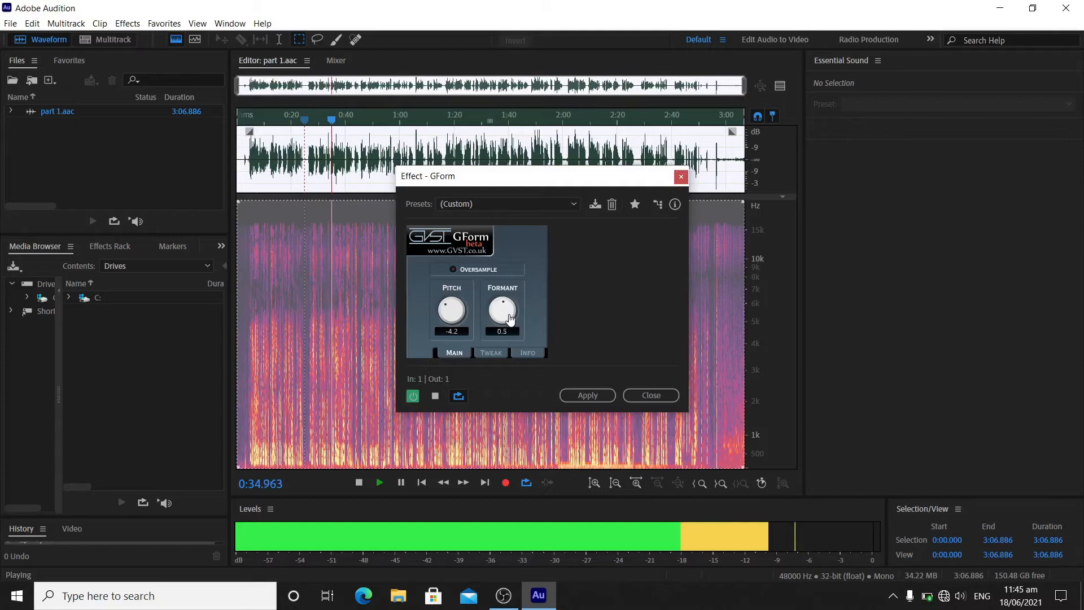
drag(501, 307, 502, 326)
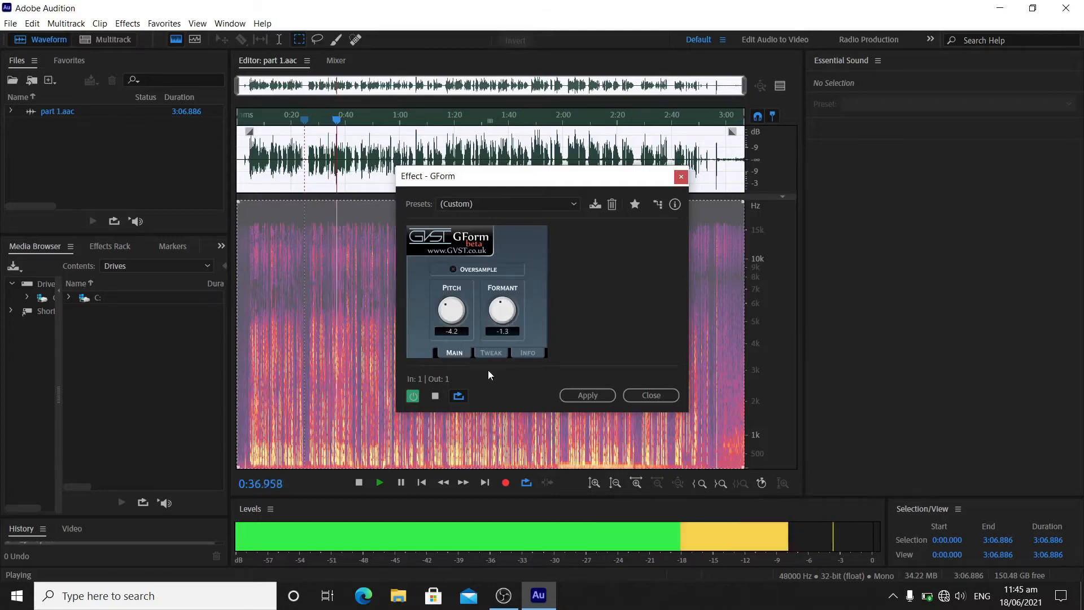
drag(501, 307, 502, 290)
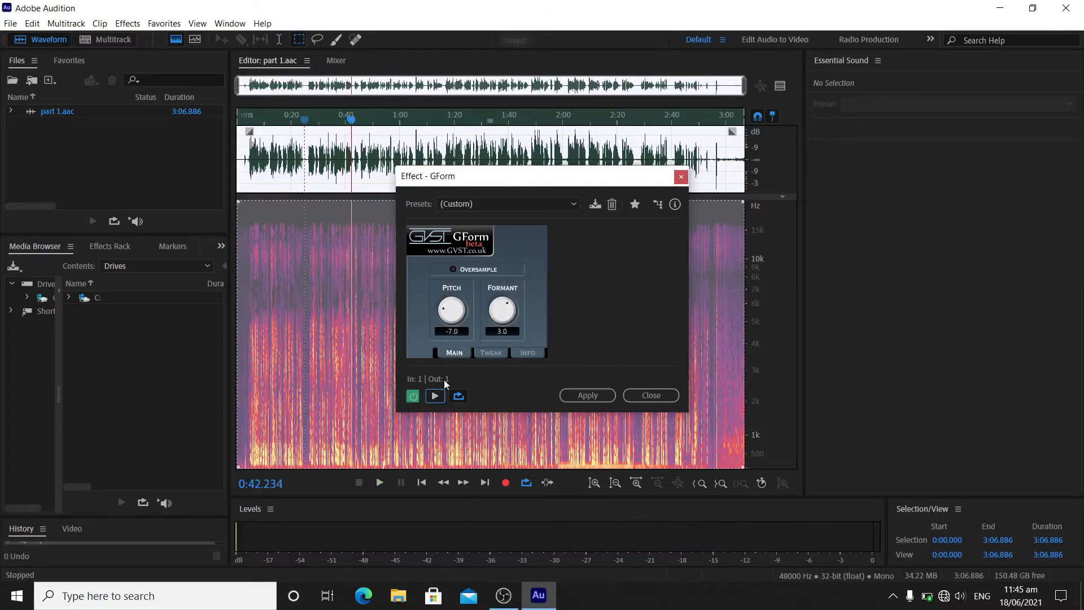
mouse_move(501, 311)
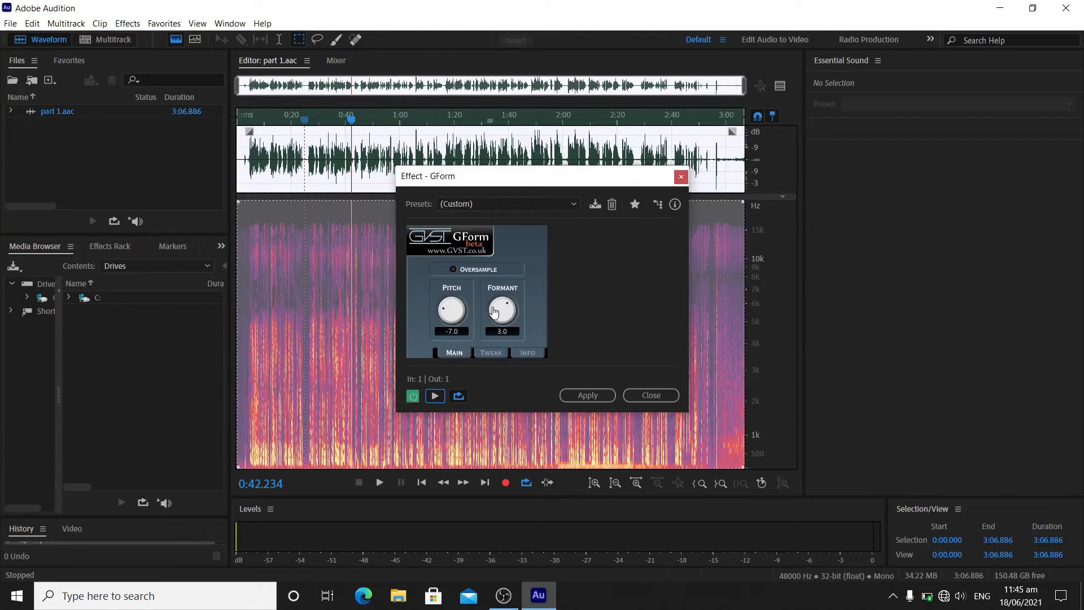
mouse_move(671, 390)
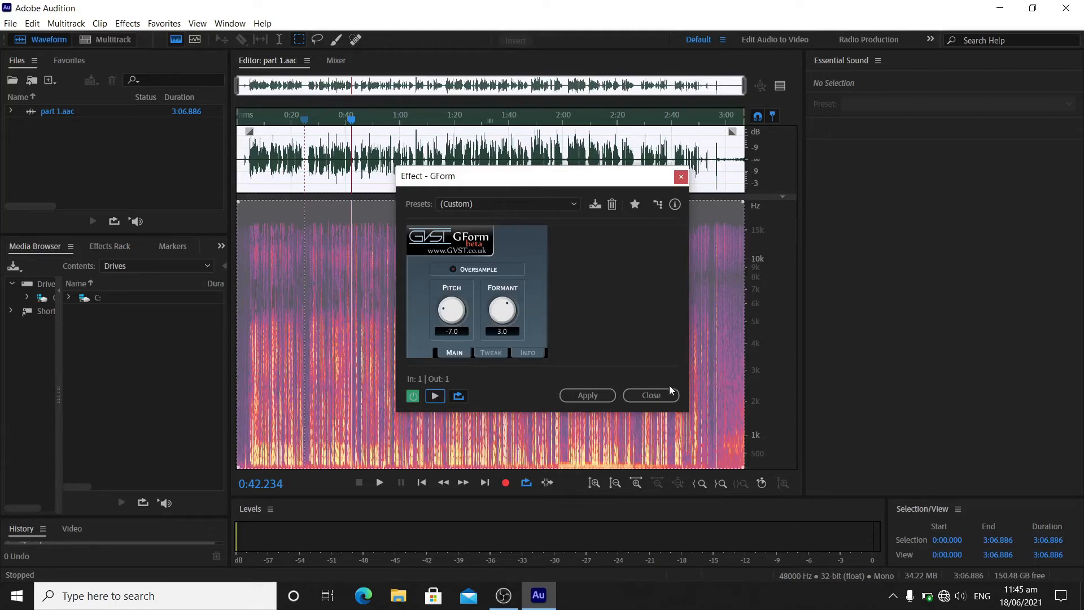
click(650, 395)
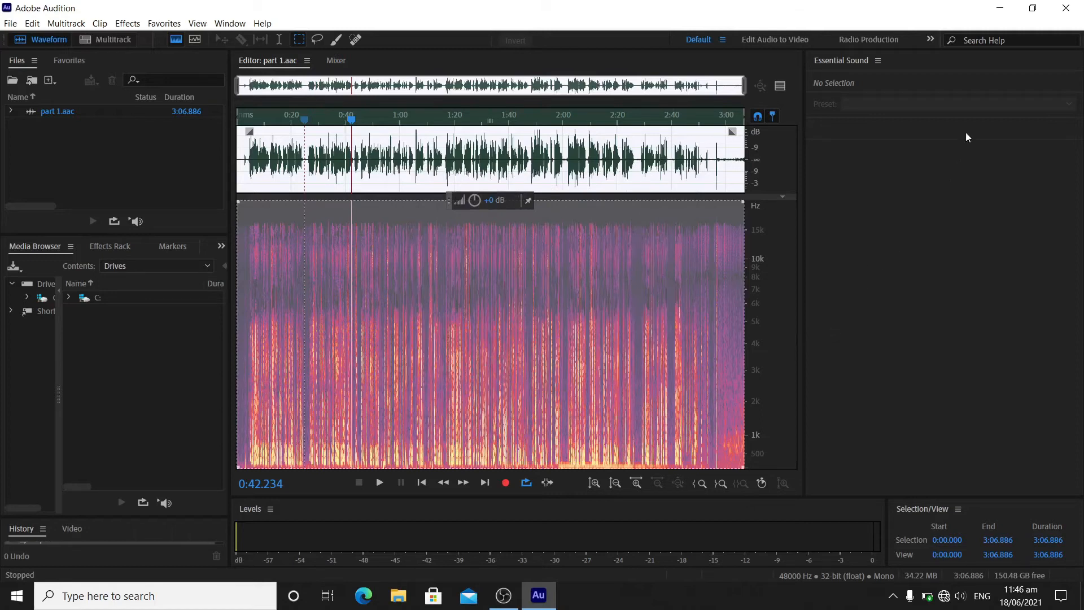
- Exit to the desktop and relaunch Adobe Audition from its shortcut
click(1001, 7)
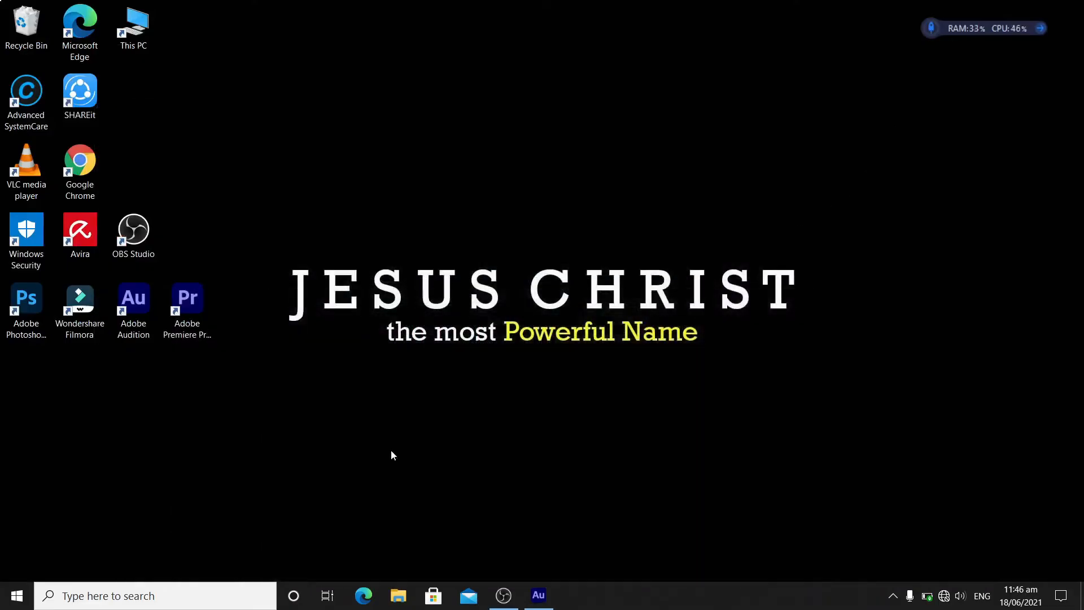
click(133, 303)
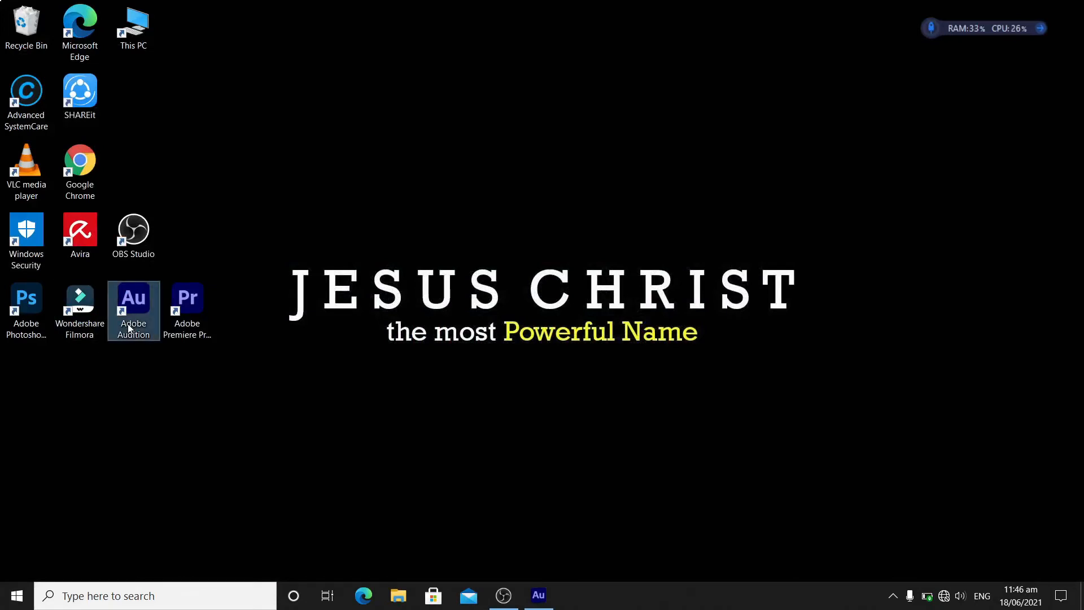
double_click(134, 297)
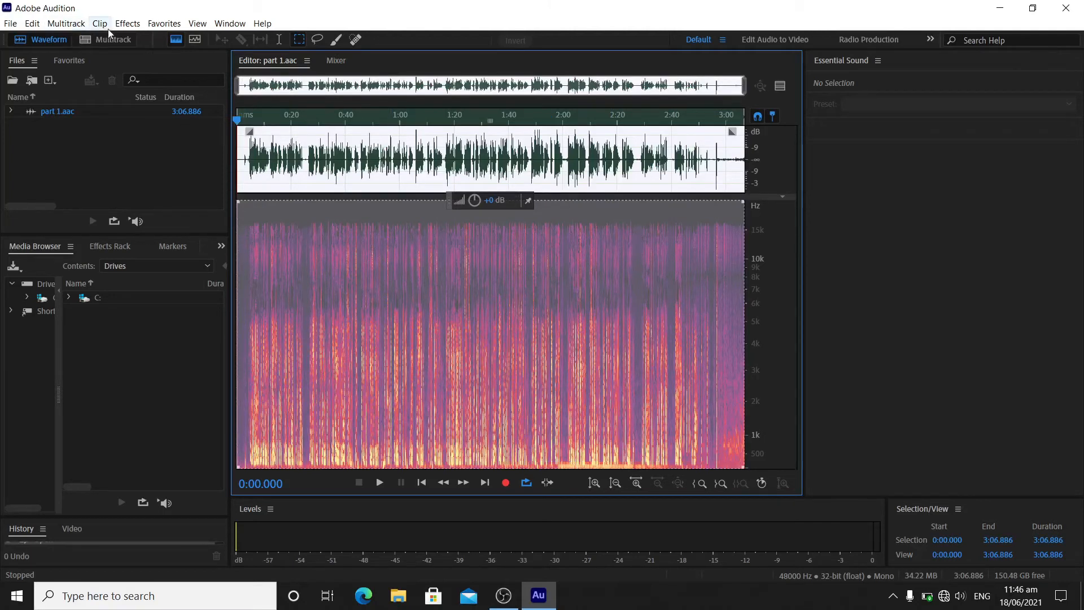
- Verify in the Audio Plug-In Manager that GForm remains enabled and confirm with OK
click(126, 22)
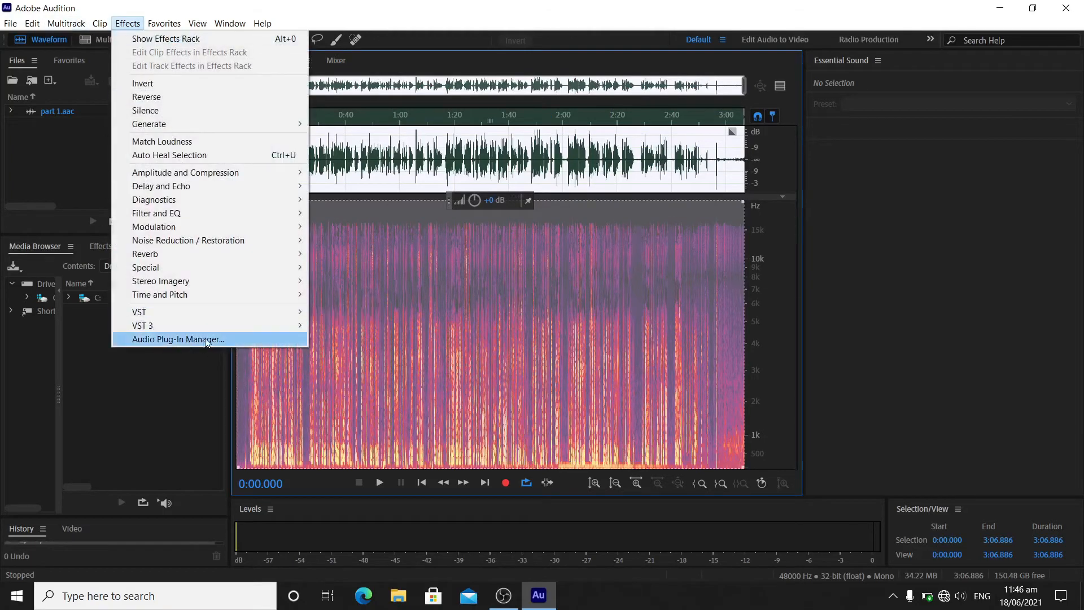
click(177, 338)
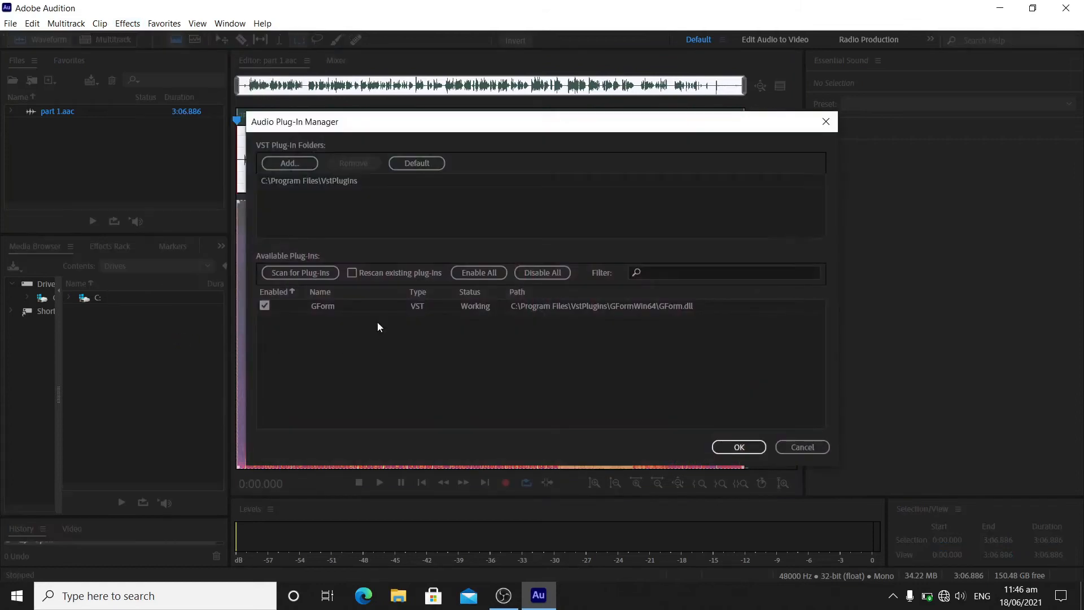
mouse_move(283, 244)
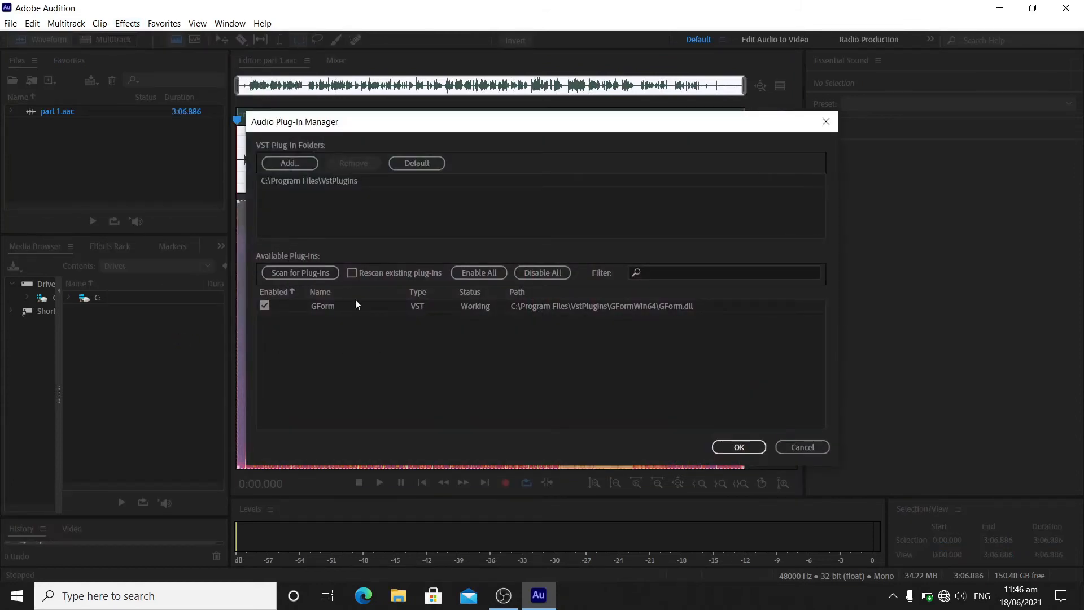
mouse_move(371, 313)
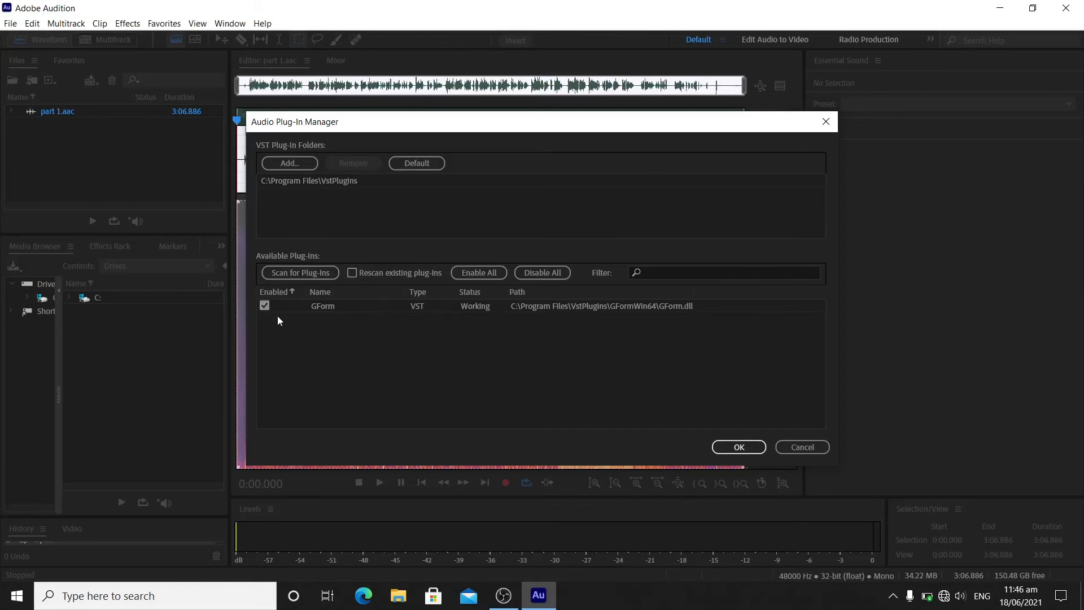
click(264, 306)
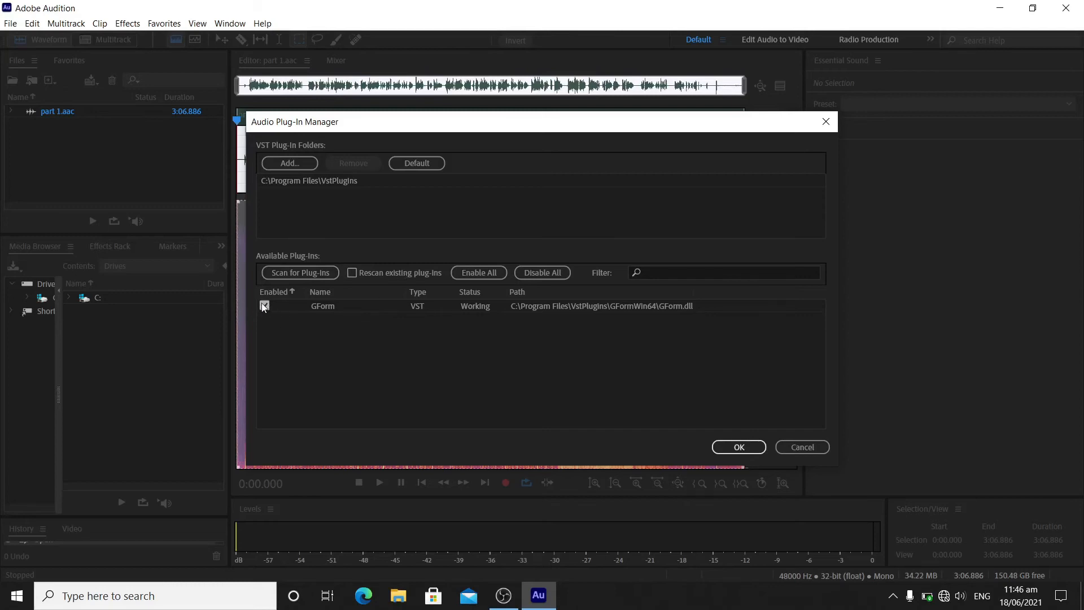
click(264, 306)
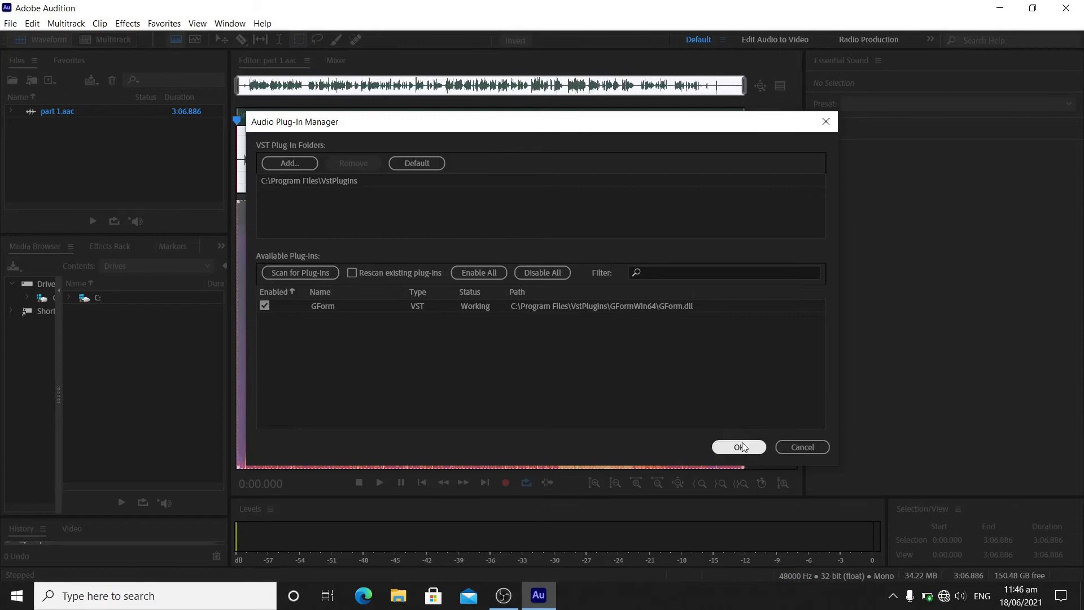
click(739, 447)
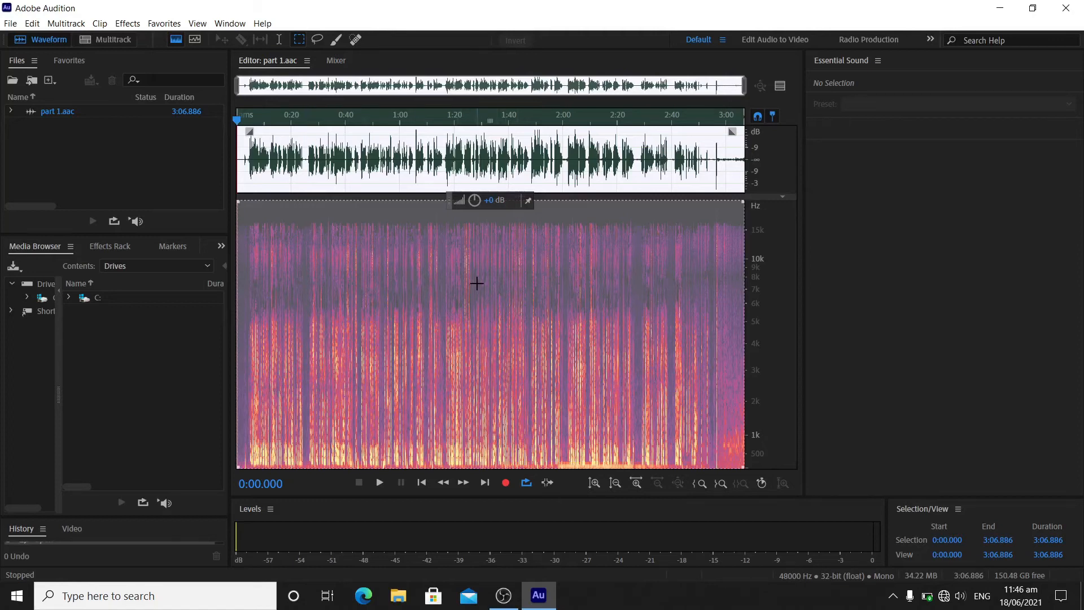
mouse_move(374, 353)
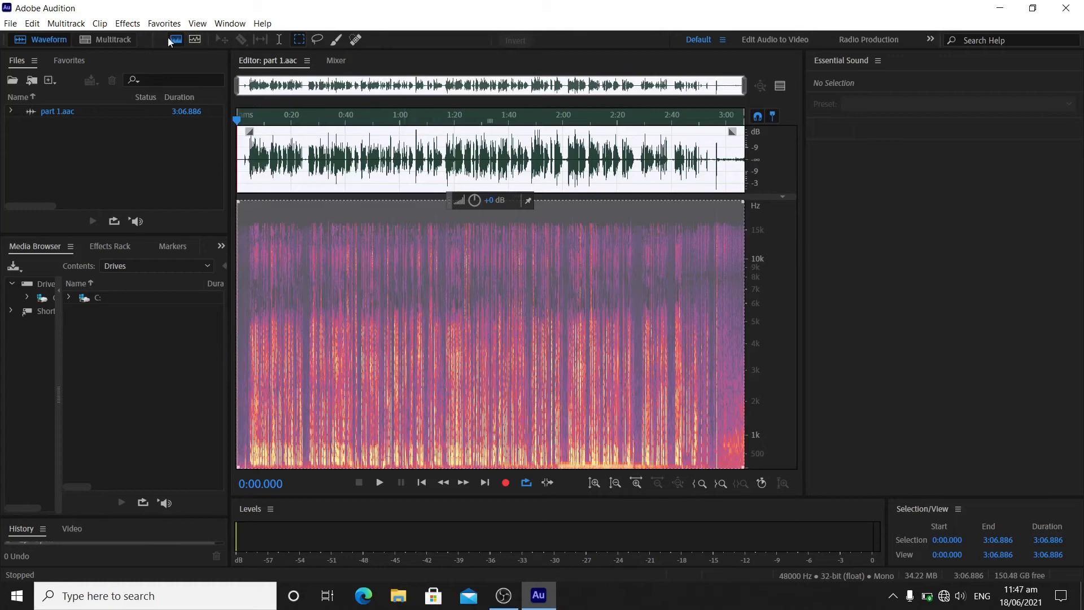
- Reopen the GForm effect window, still reading pitch -7.0 and formant 3.0
click(127, 22)
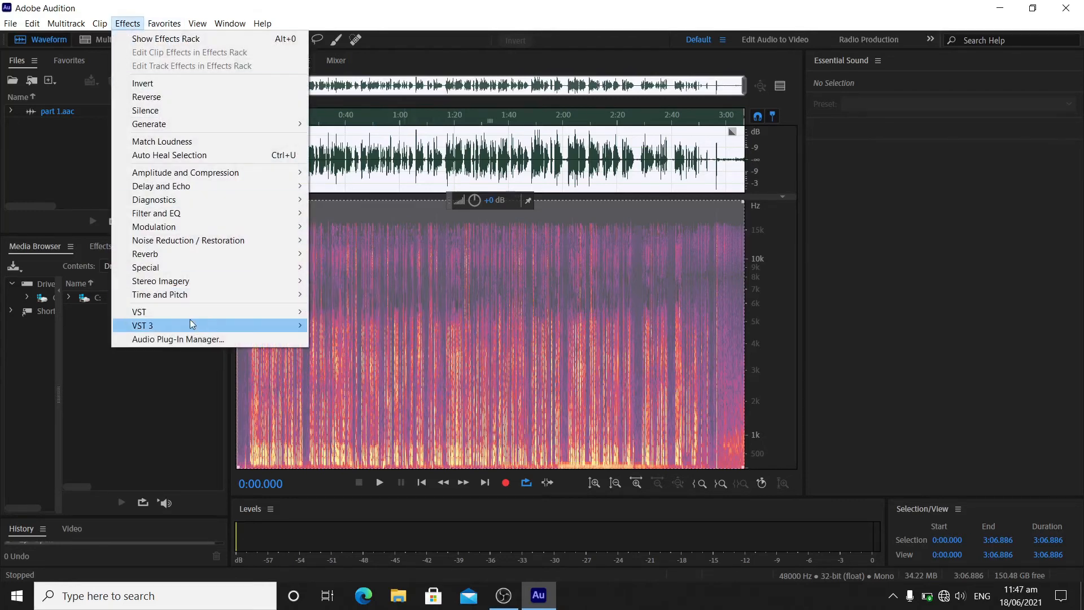
mouse_move(138, 312)
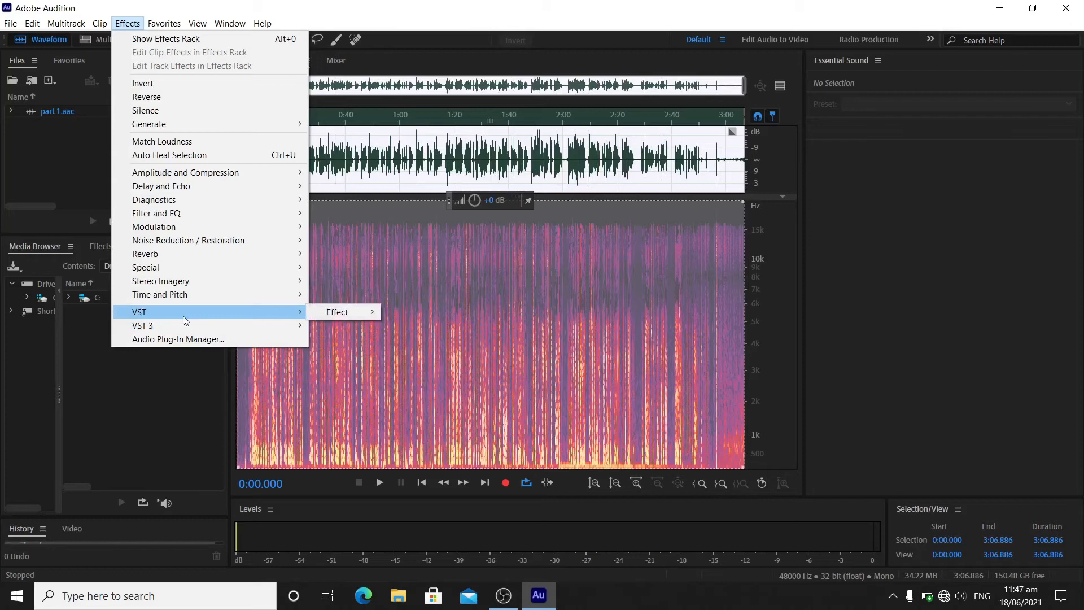
mouse_move(289, 316)
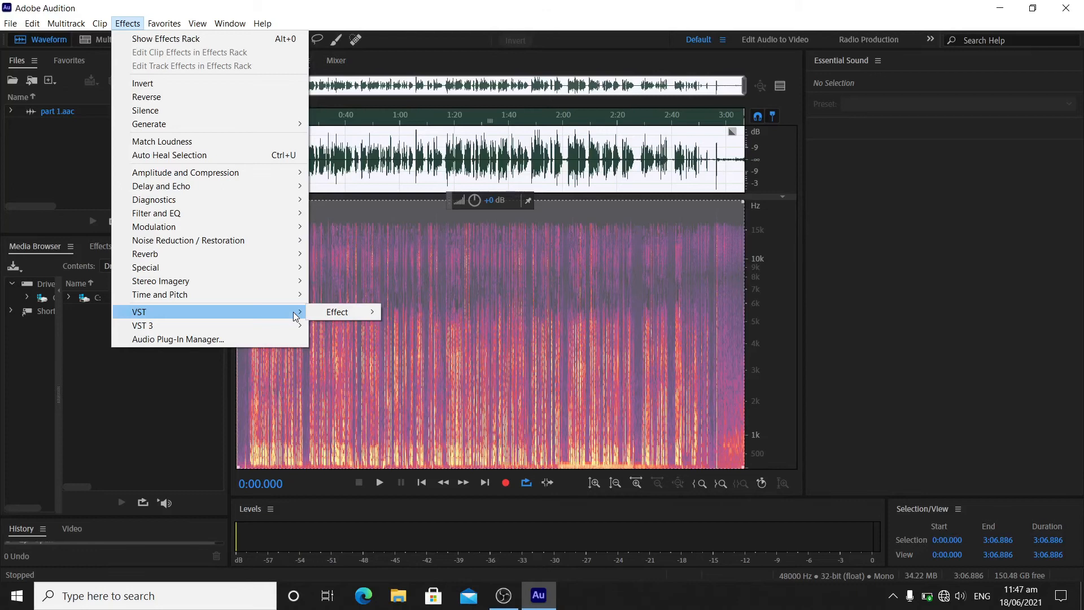
mouse_move(339, 311)
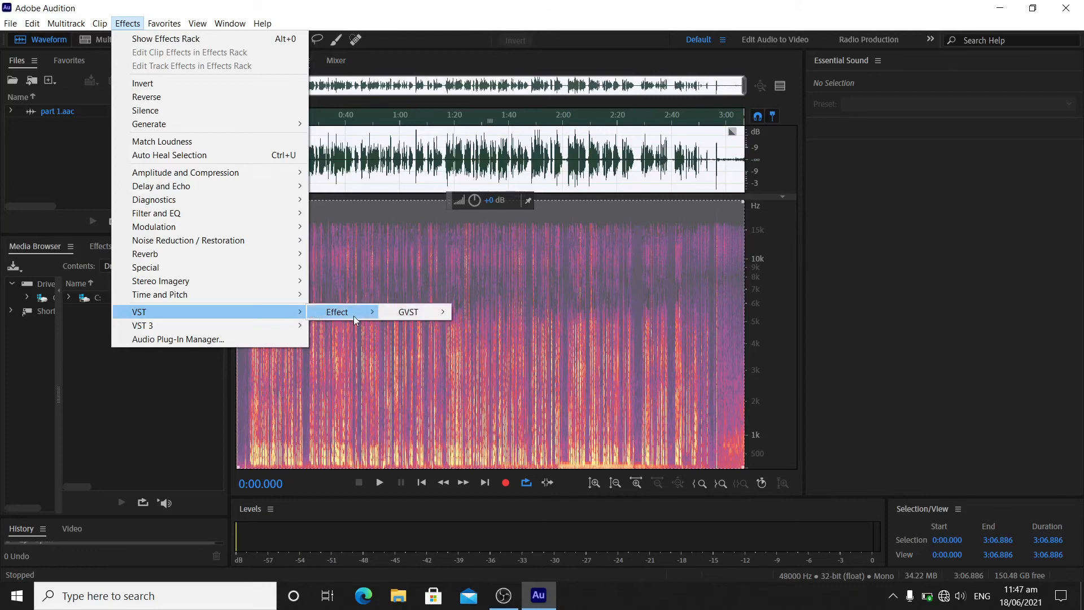
mouse_move(353, 319)
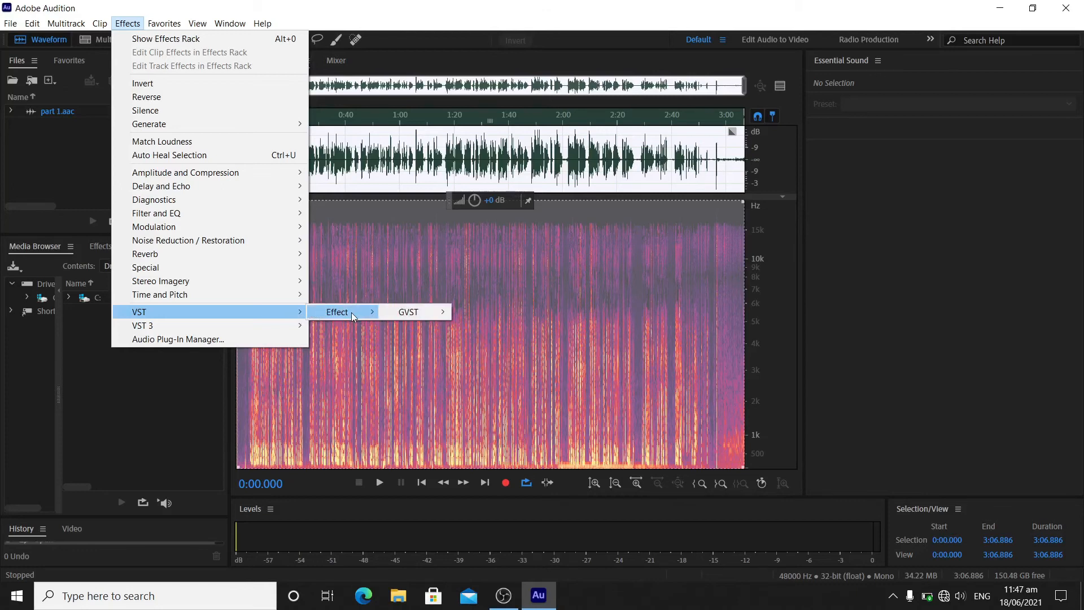
mouse_move(408, 312)
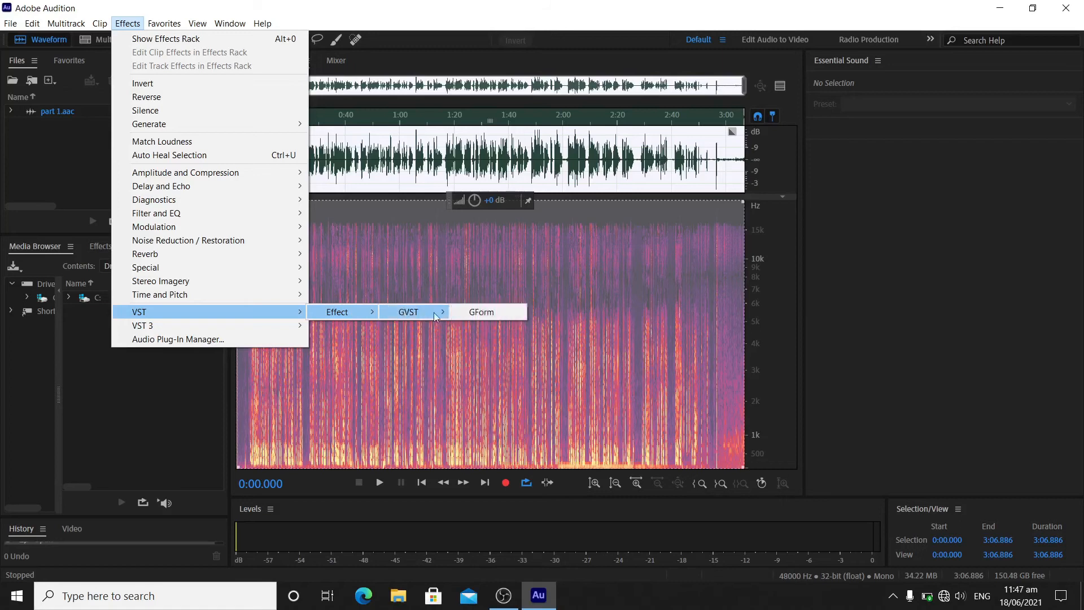
click(481, 312)
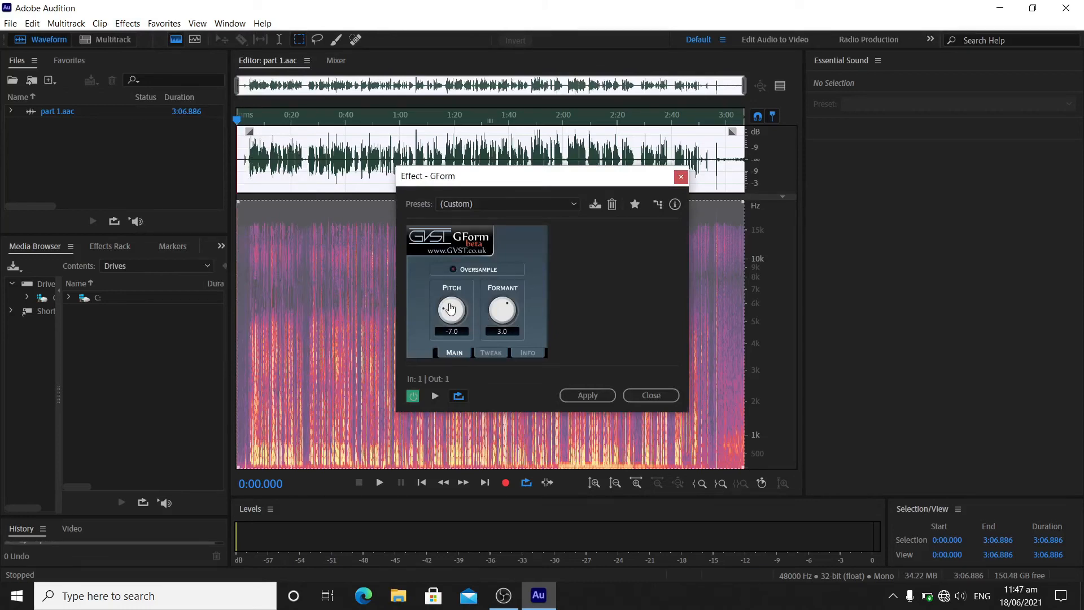
- Preview the shifted voice and turn both the Pitch and Formant knobs to -7.4
click(433, 395)
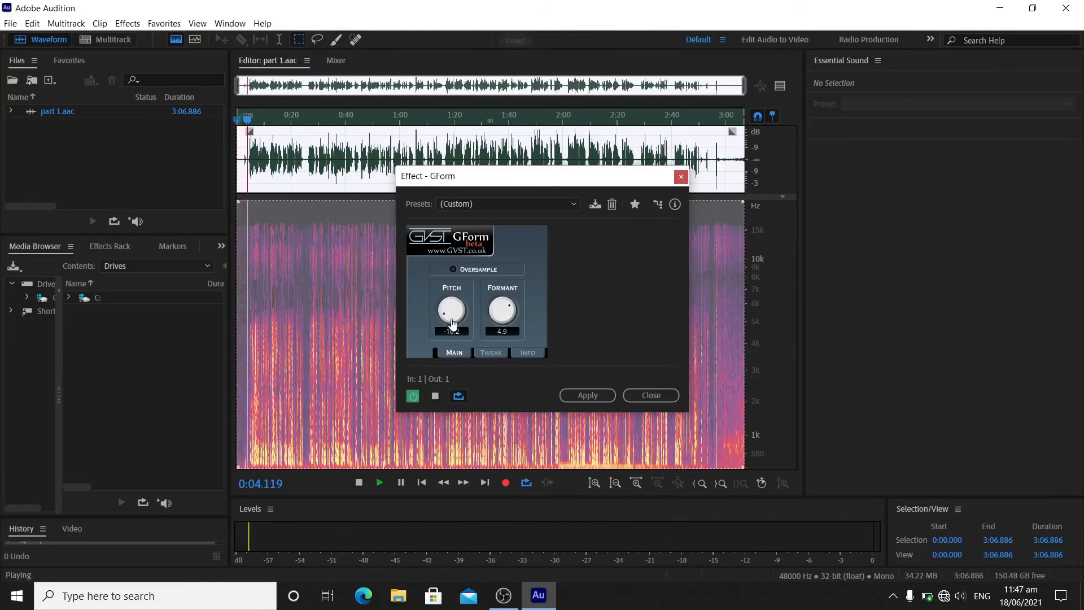
drag(452, 307, 454, 304)
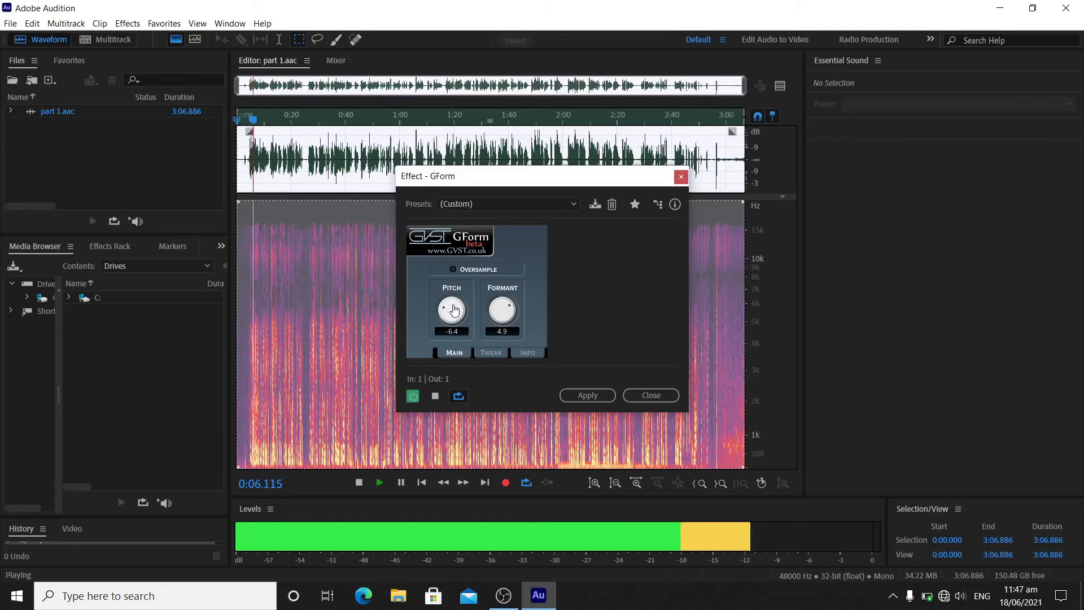
drag(452, 307, 452, 283)
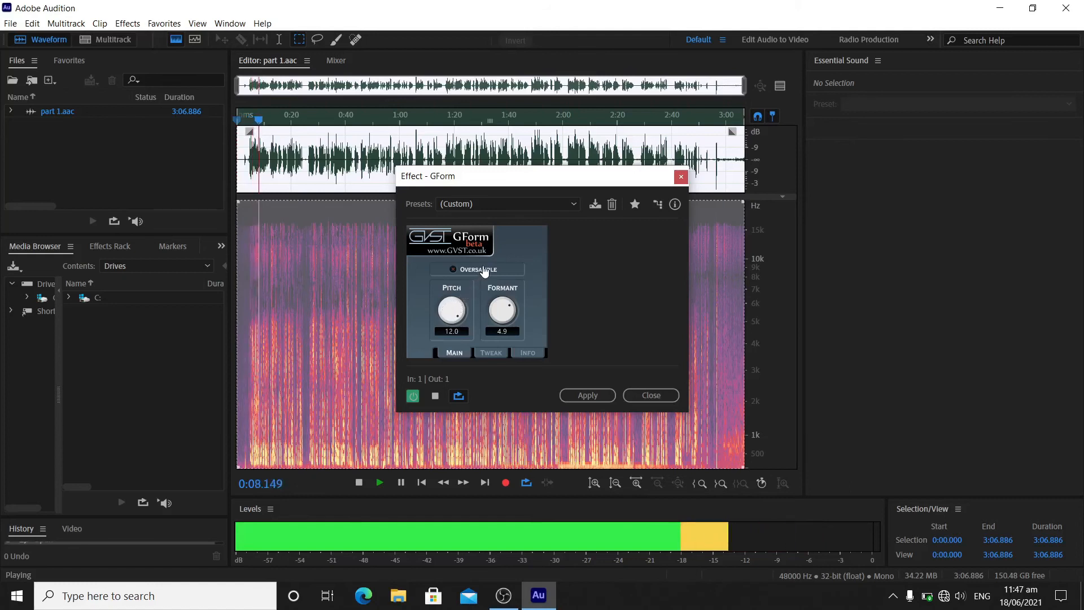
drag(451, 306, 452, 318)
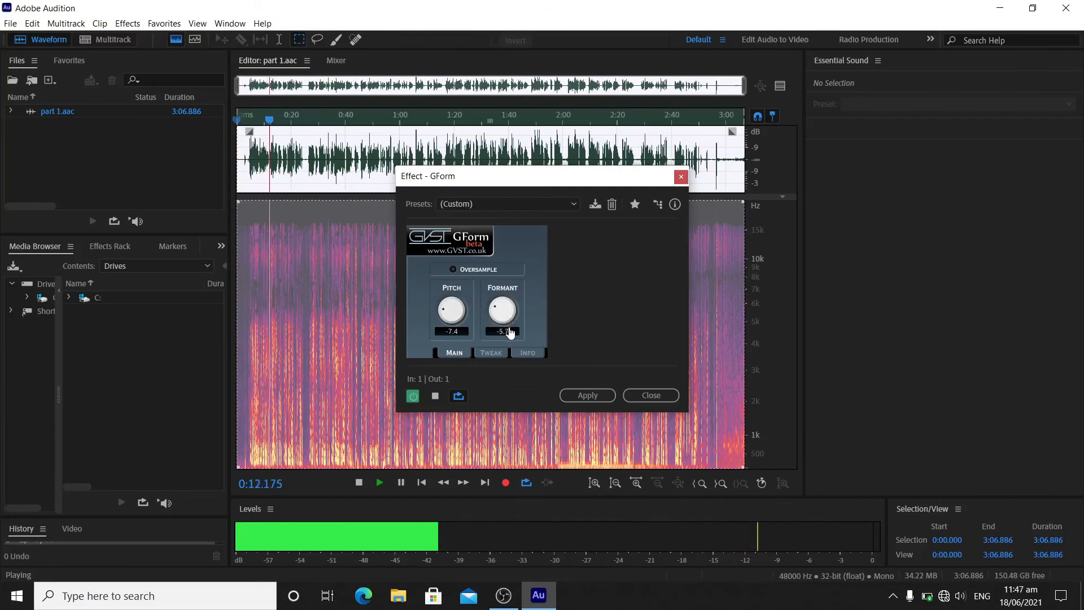
drag(502, 307, 503, 322)
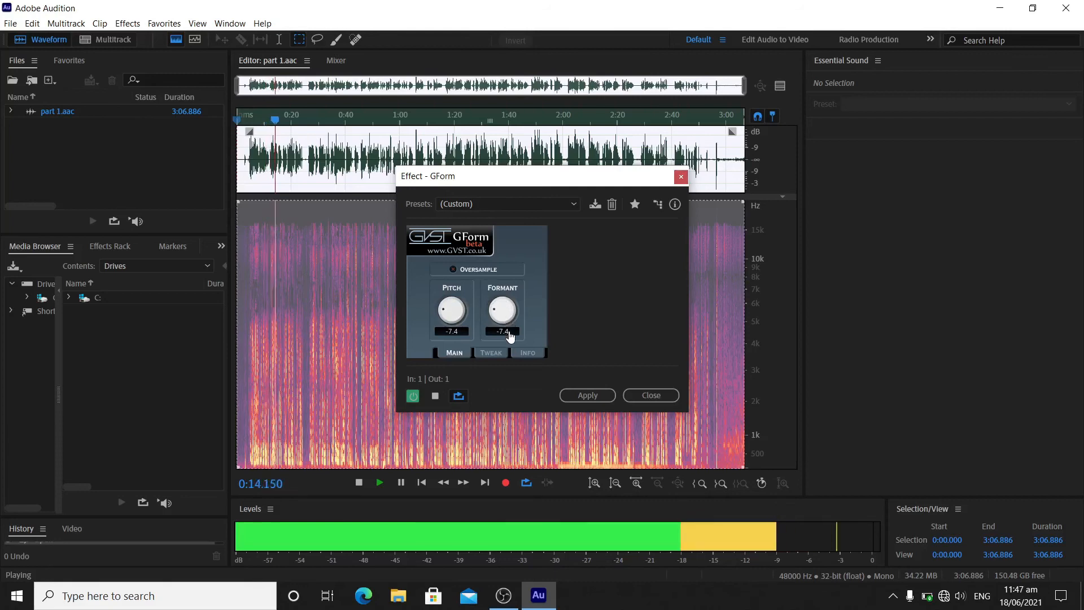